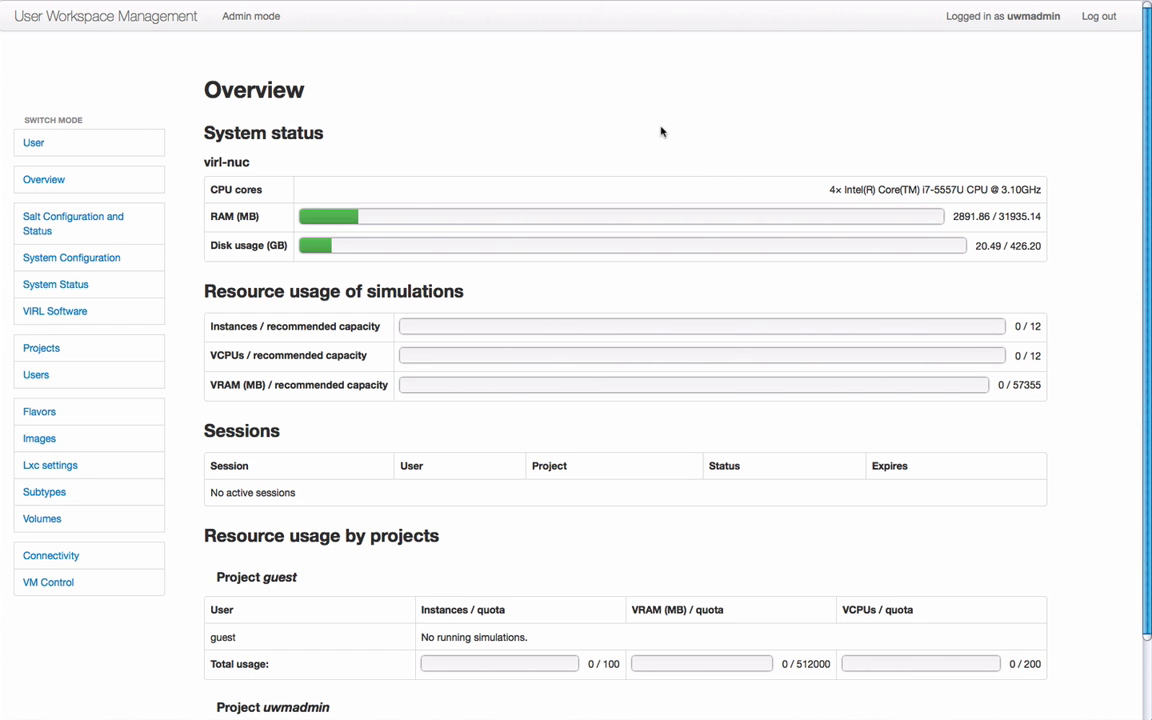
mouse_move(192, 46)
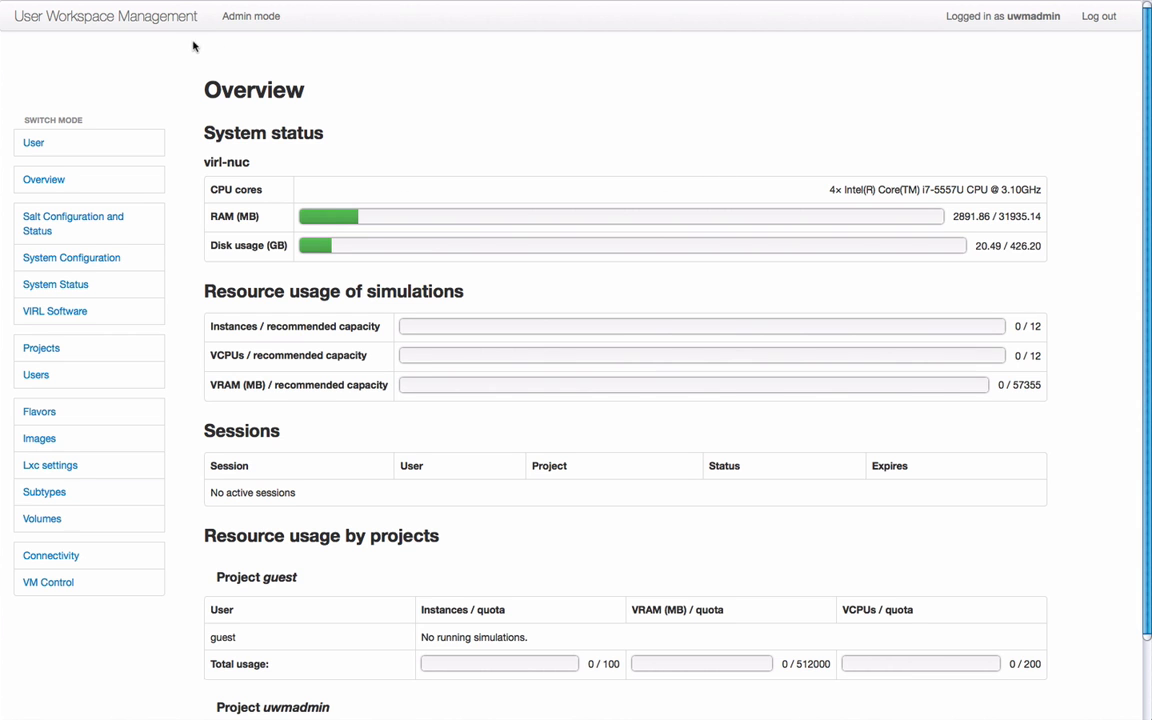
mouse_move(492, 108)
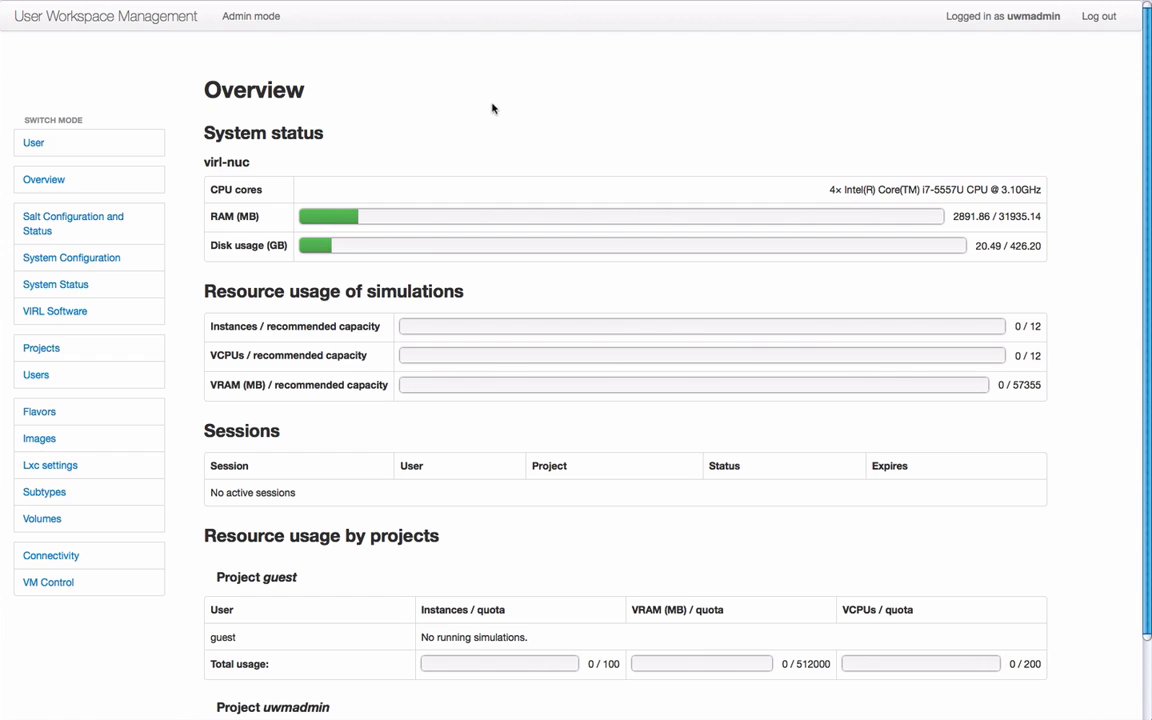
mouse_move(84, 224)
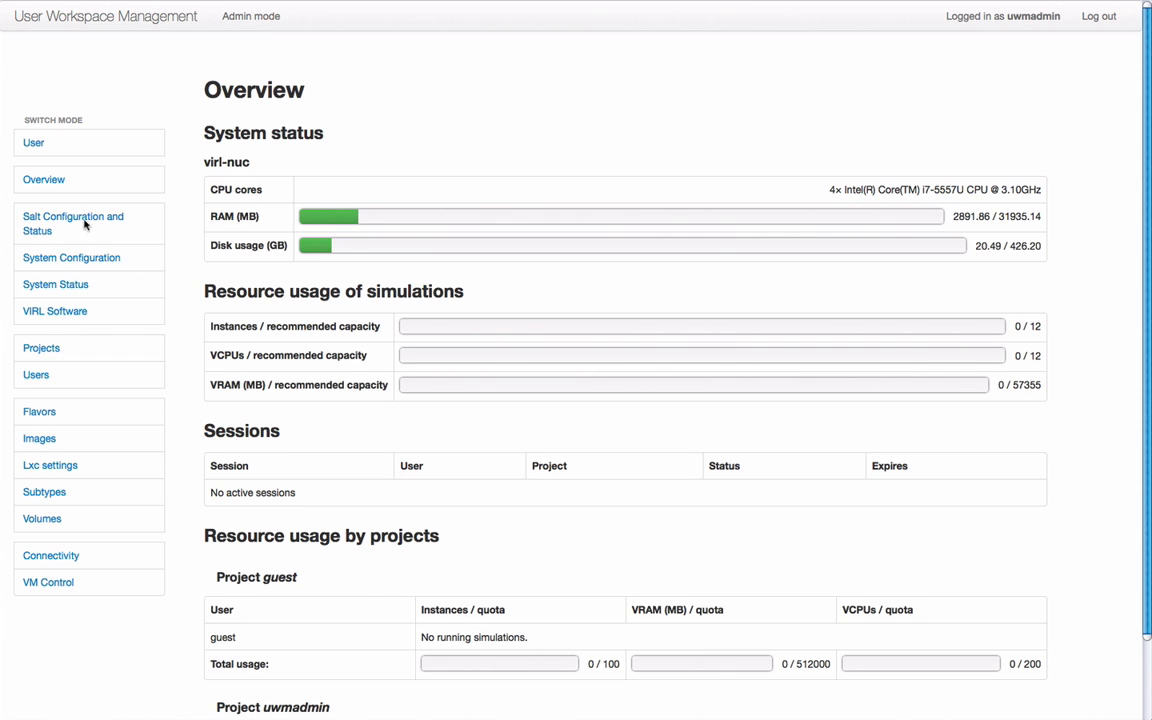
mouse_move(168, 282)
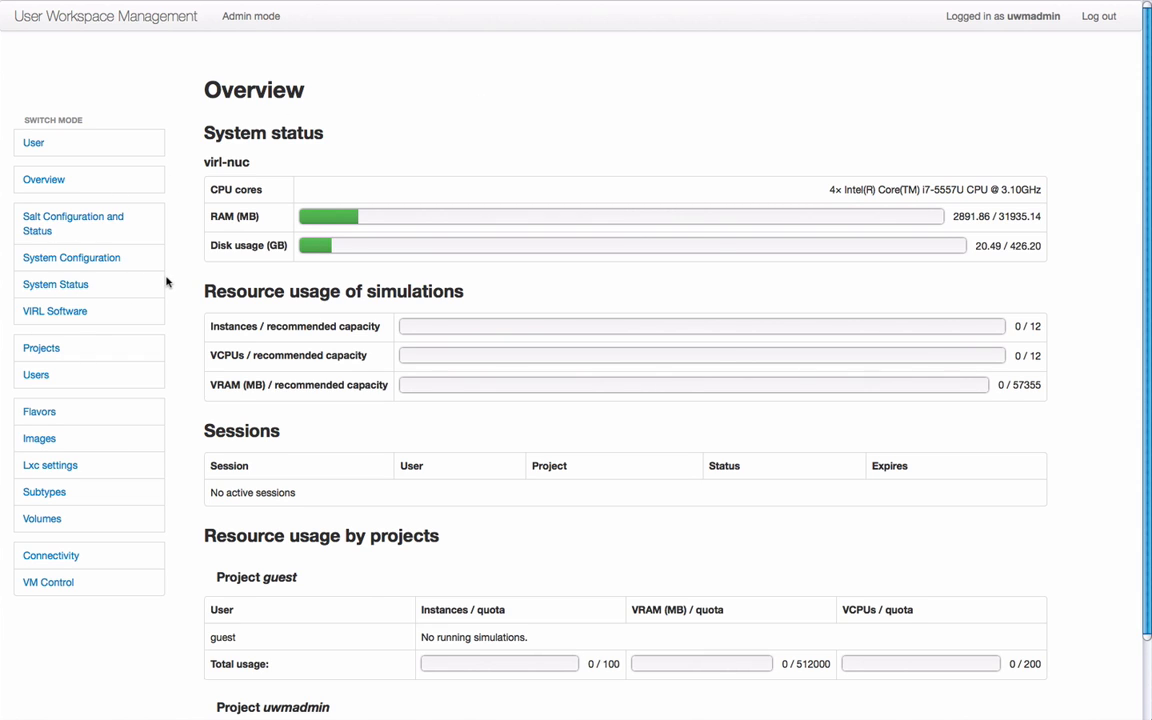
mouse_move(144, 274)
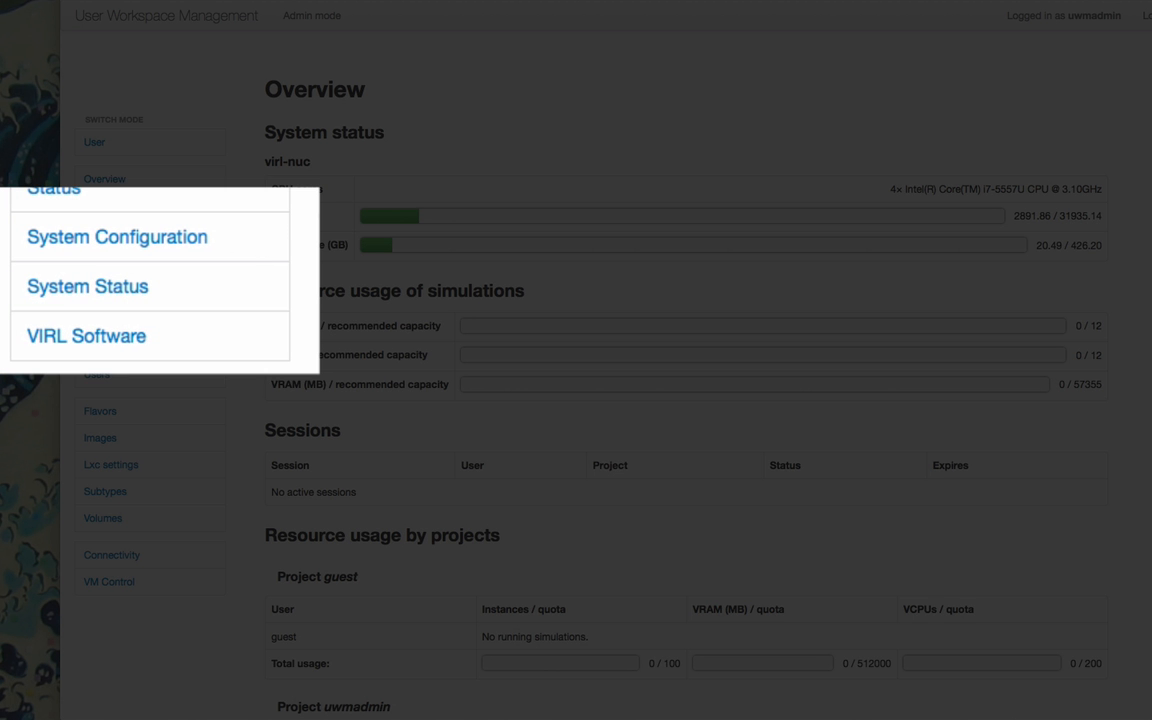
mouse_move(112, 248)
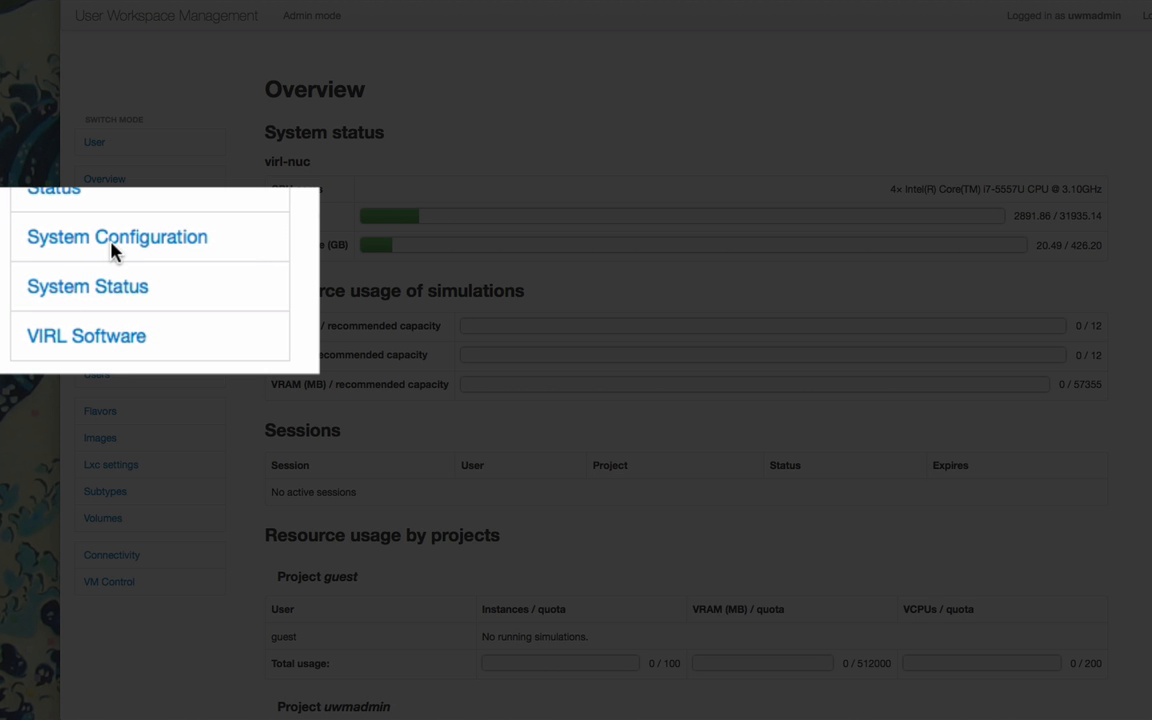
mouse_move(84, 296)
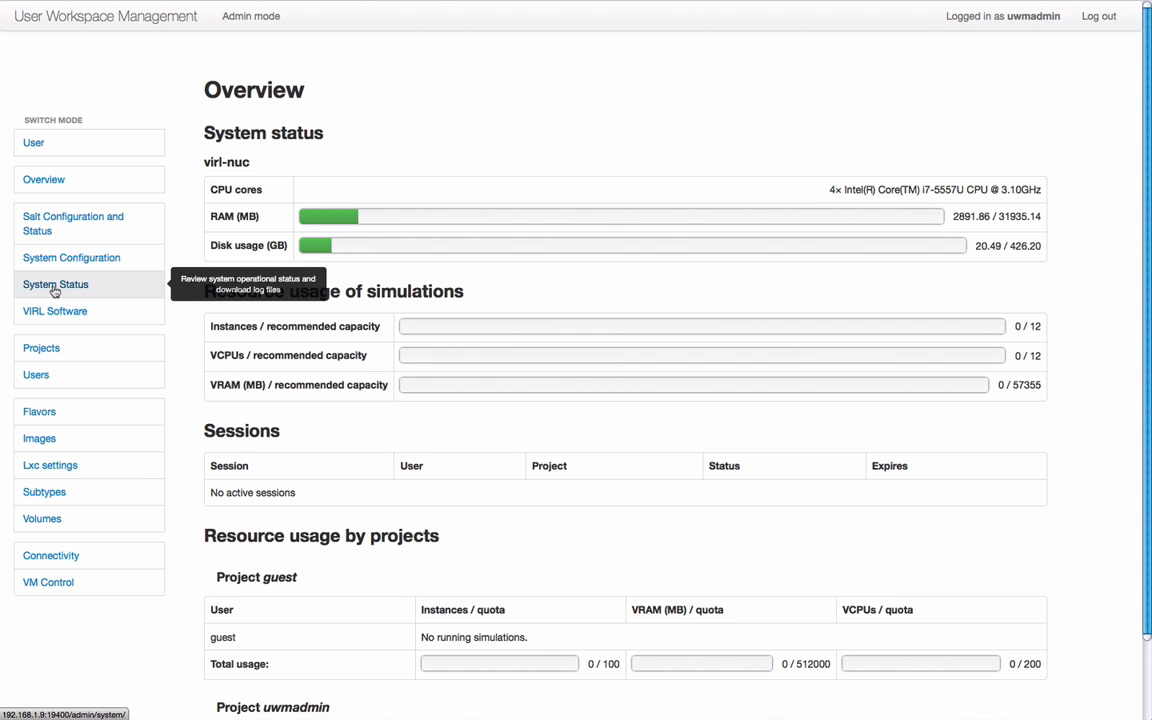
Go to the System Status page from the left sidebar.
left_click(56, 284)
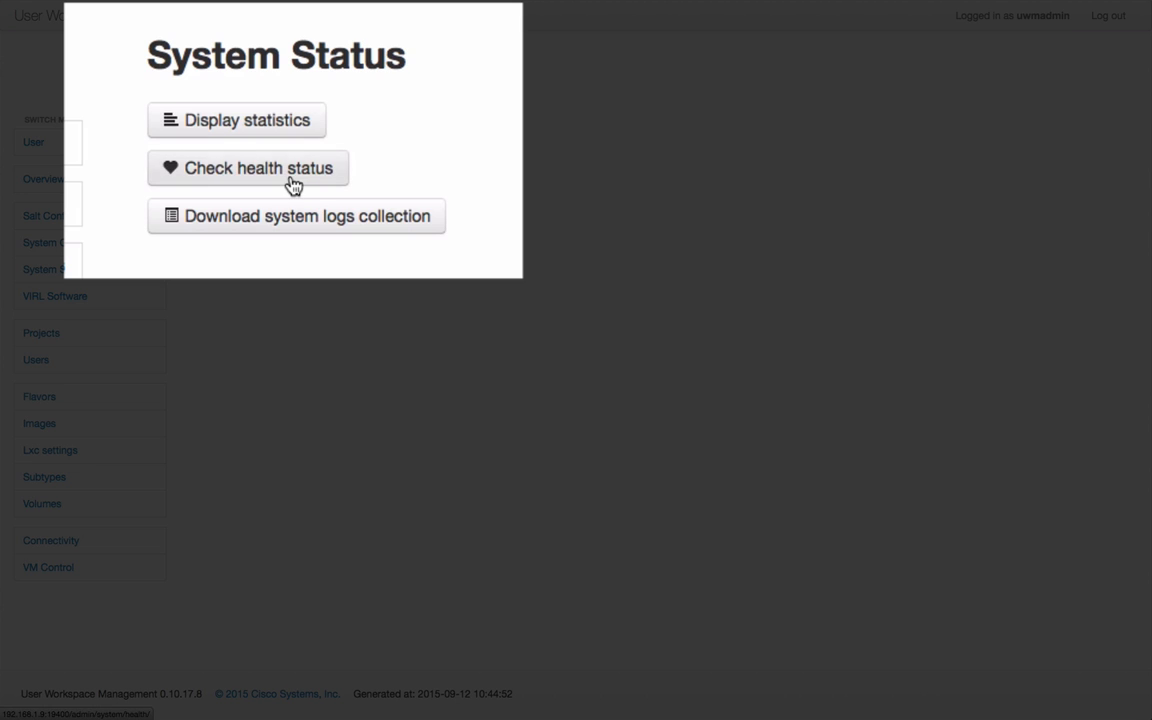
mouse_move(314, 130)
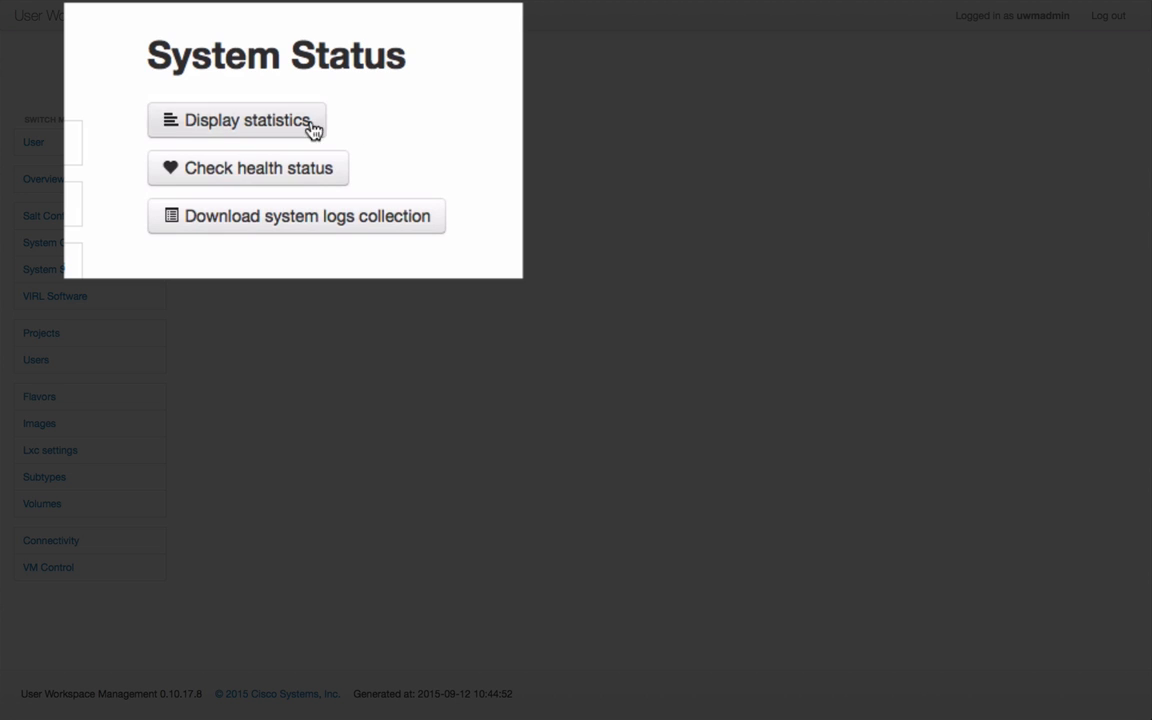
left_click(238, 120)
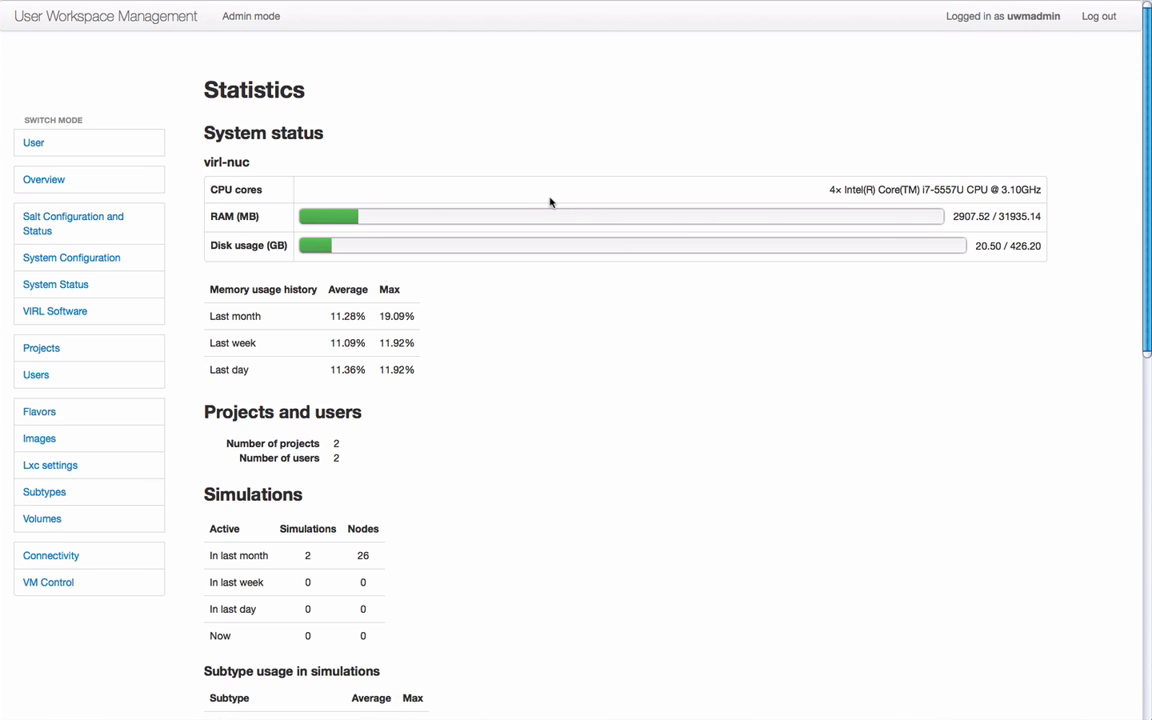
mouse_move(488, 276)
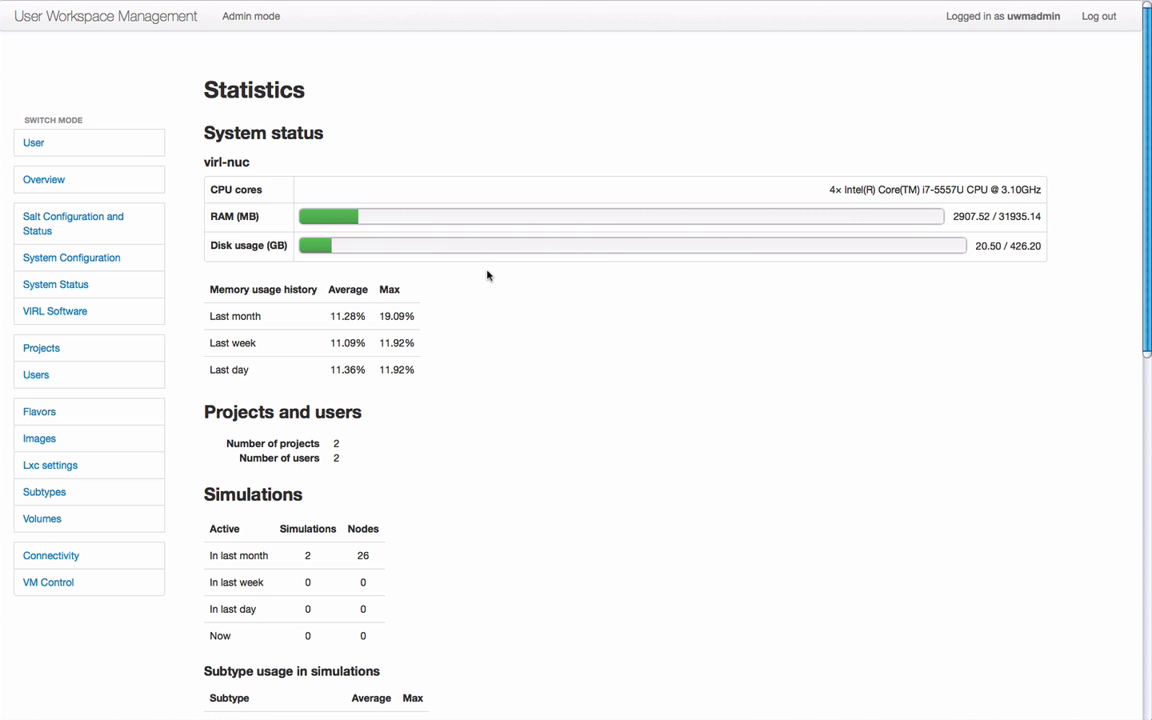
scroll("down", 3)
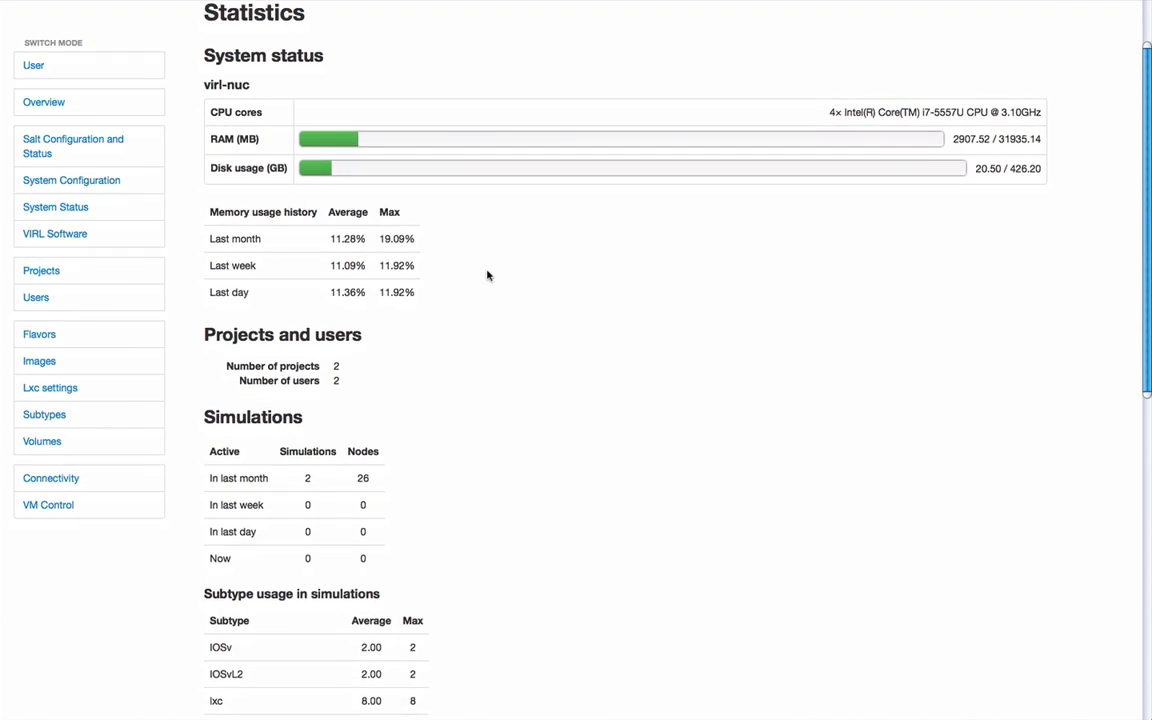
scroll("down", 3)
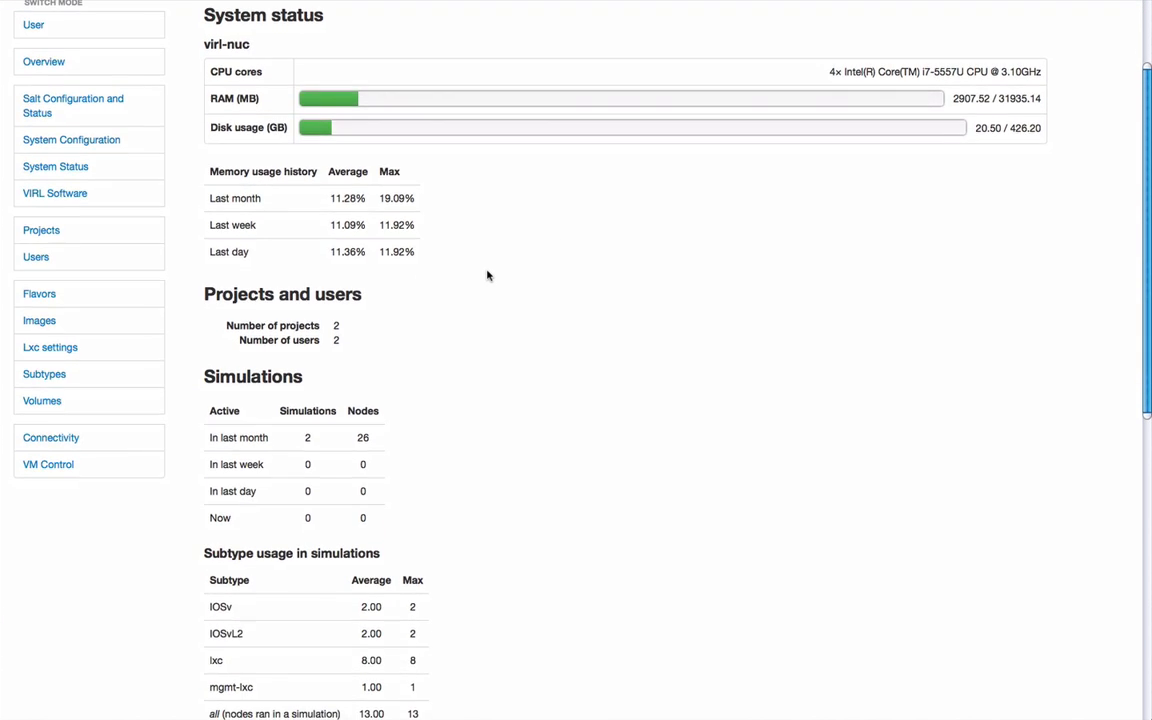
scroll("down", 3)
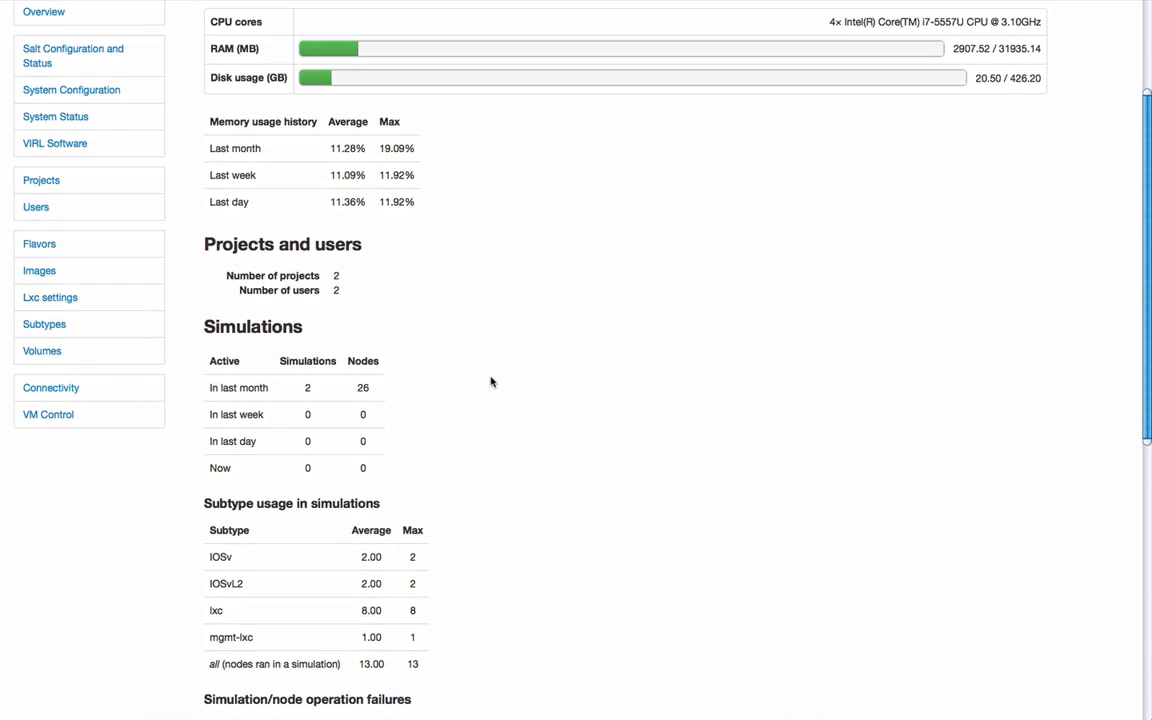
scroll("down", 3)
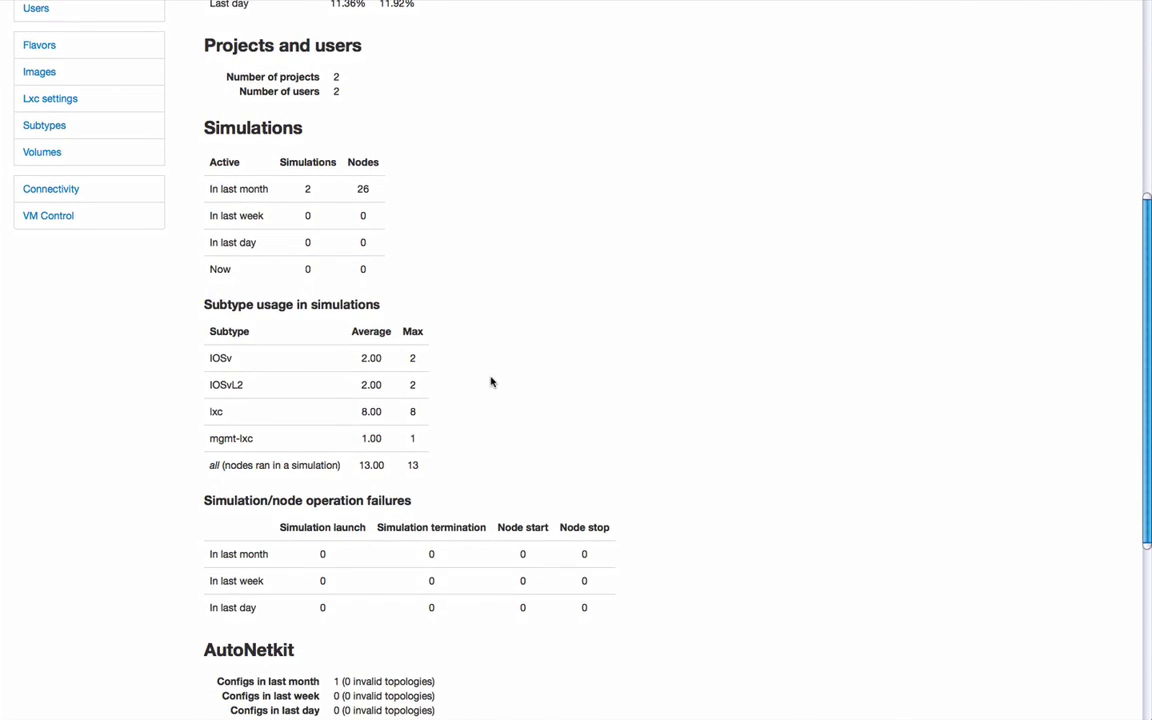
scroll("up", 3)
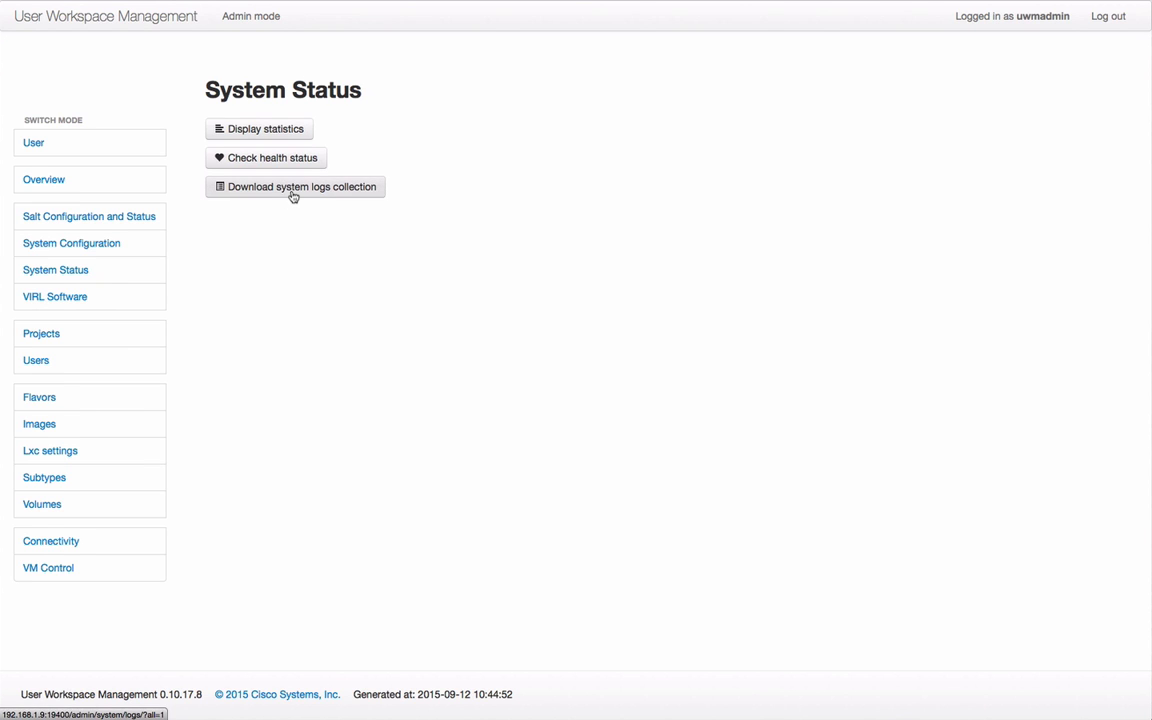
left_click(294, 188)
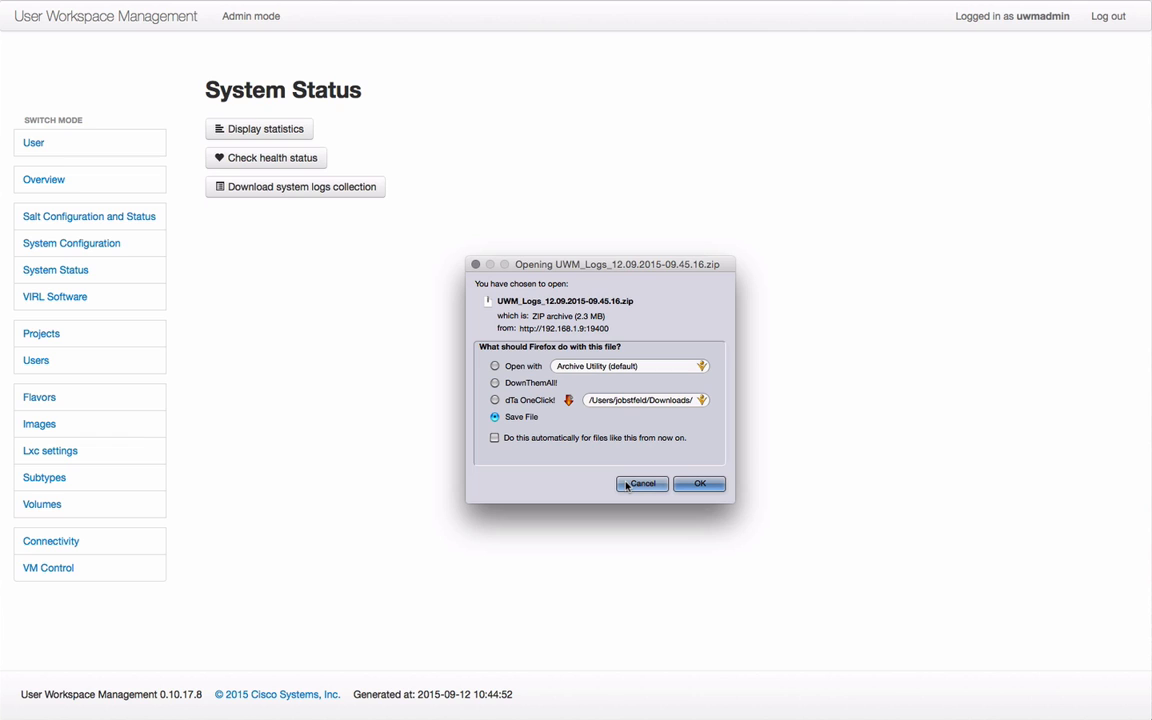
left_click(642, 484)
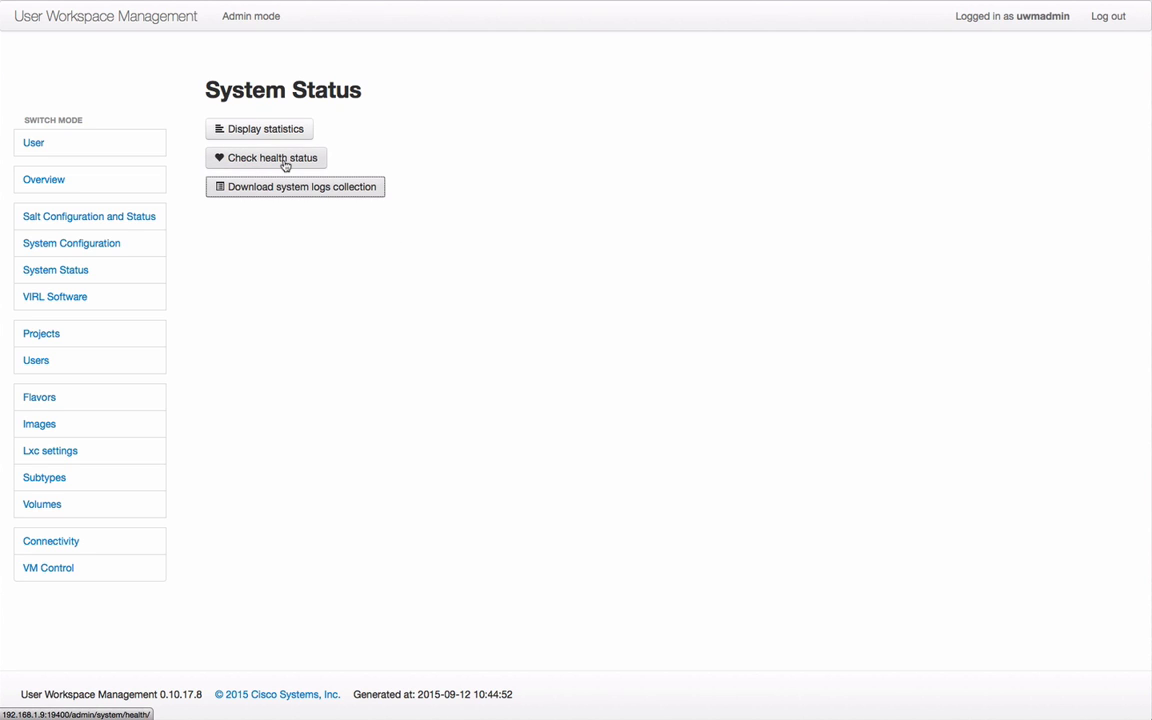
Run the health check and expand the failing VIRL-CORE services and STD configuration details.
left_click(264, 158)
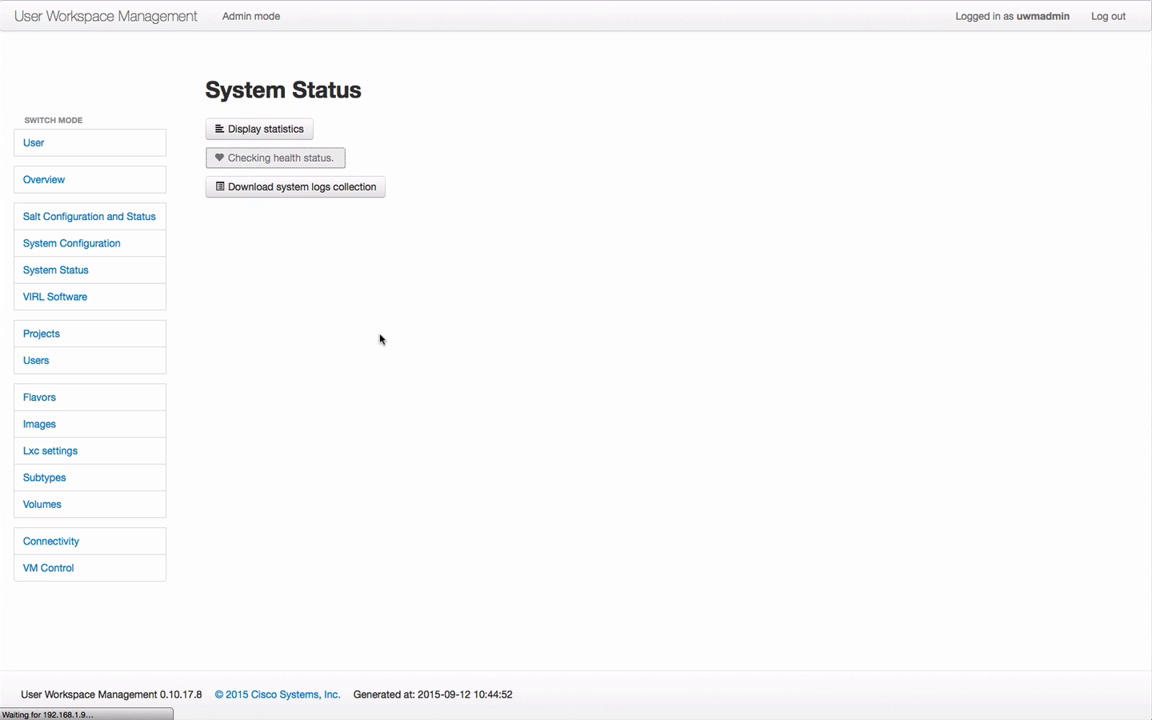
left_click(276, 158)
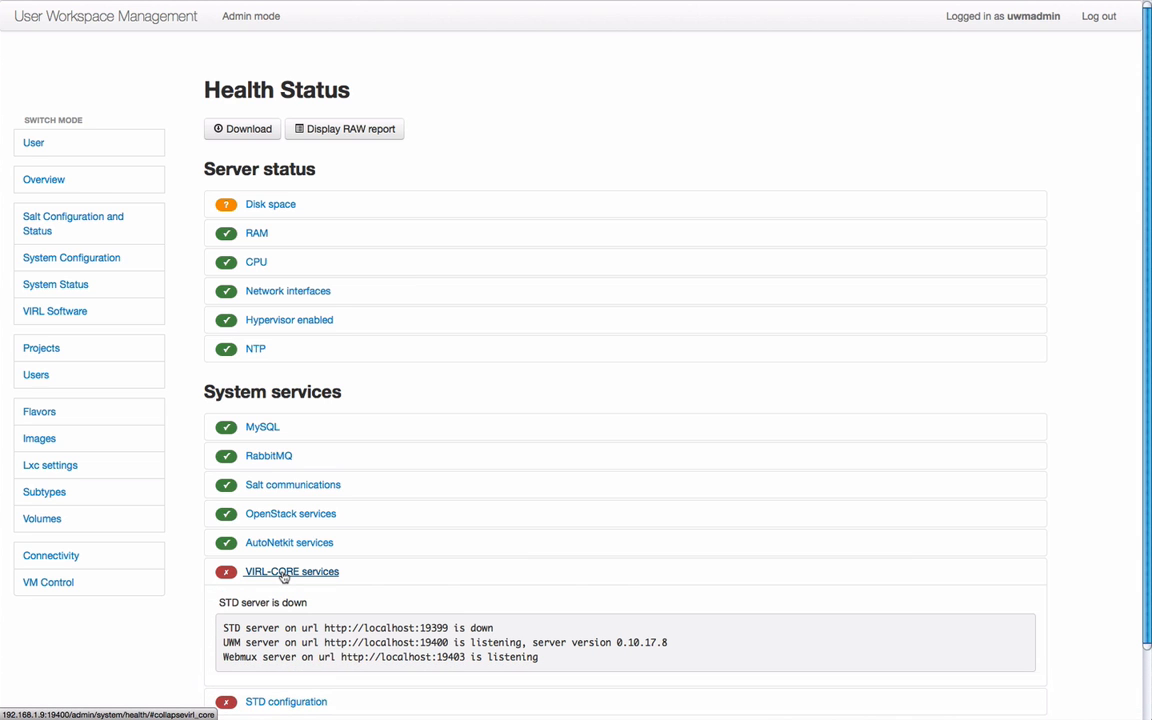
scroll("down", 3)
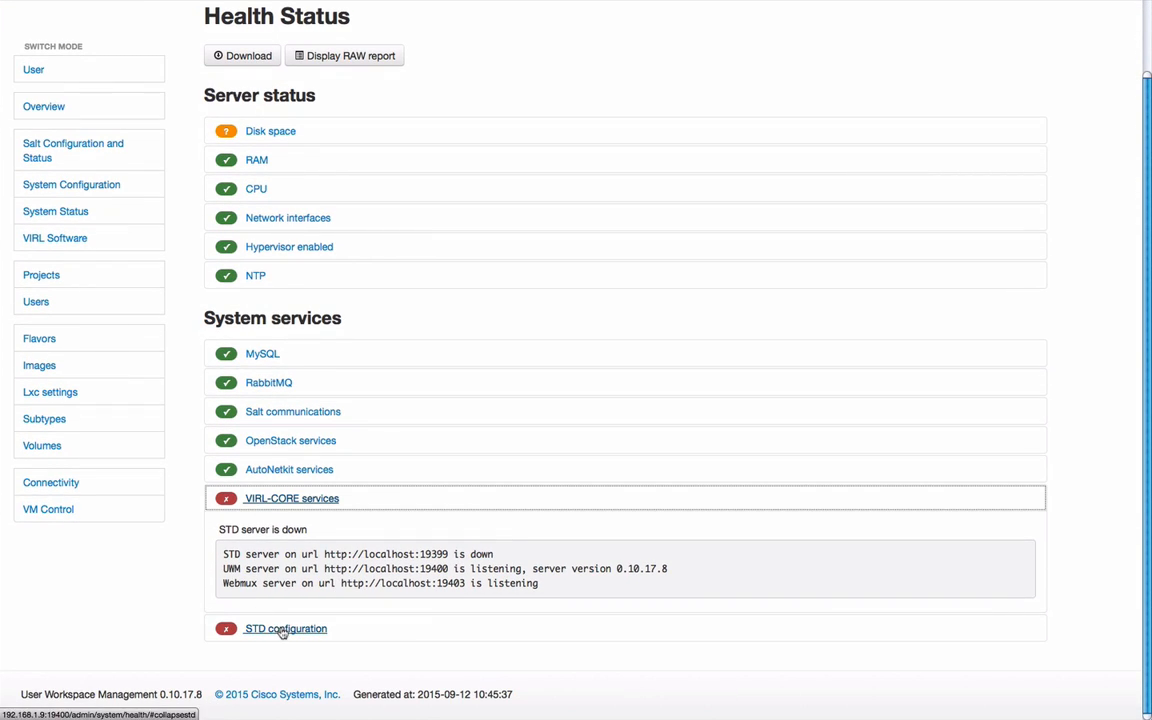
left_click(284, 628)
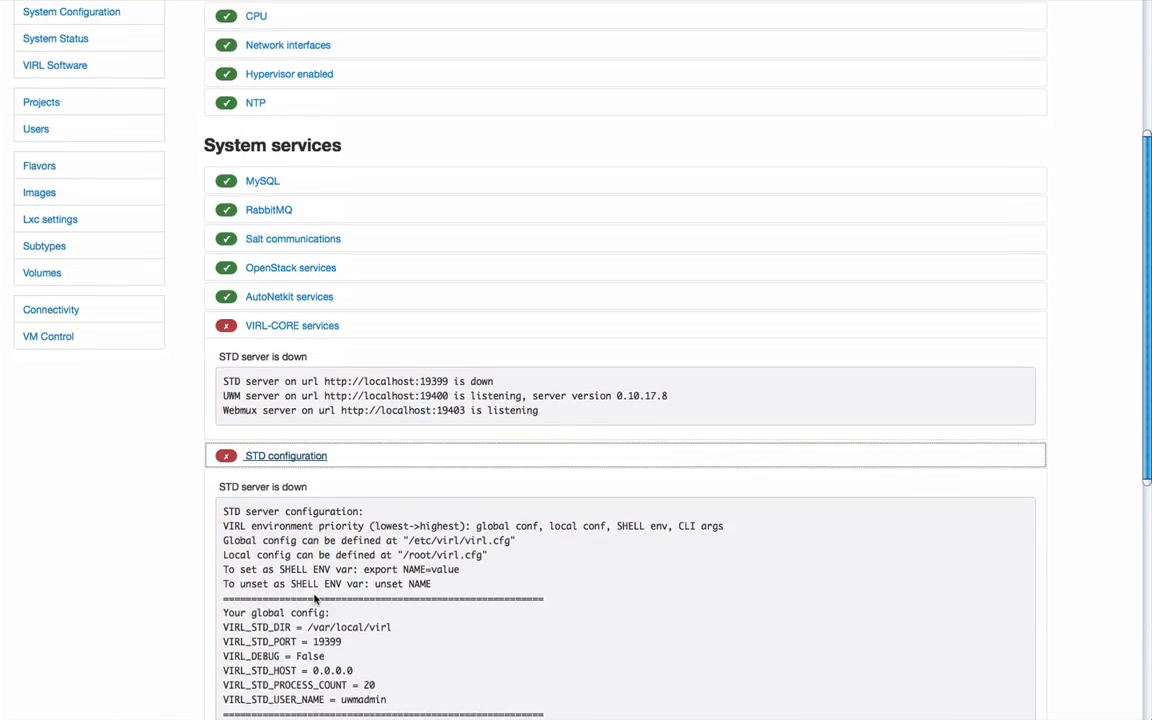
scroll("down", 3)
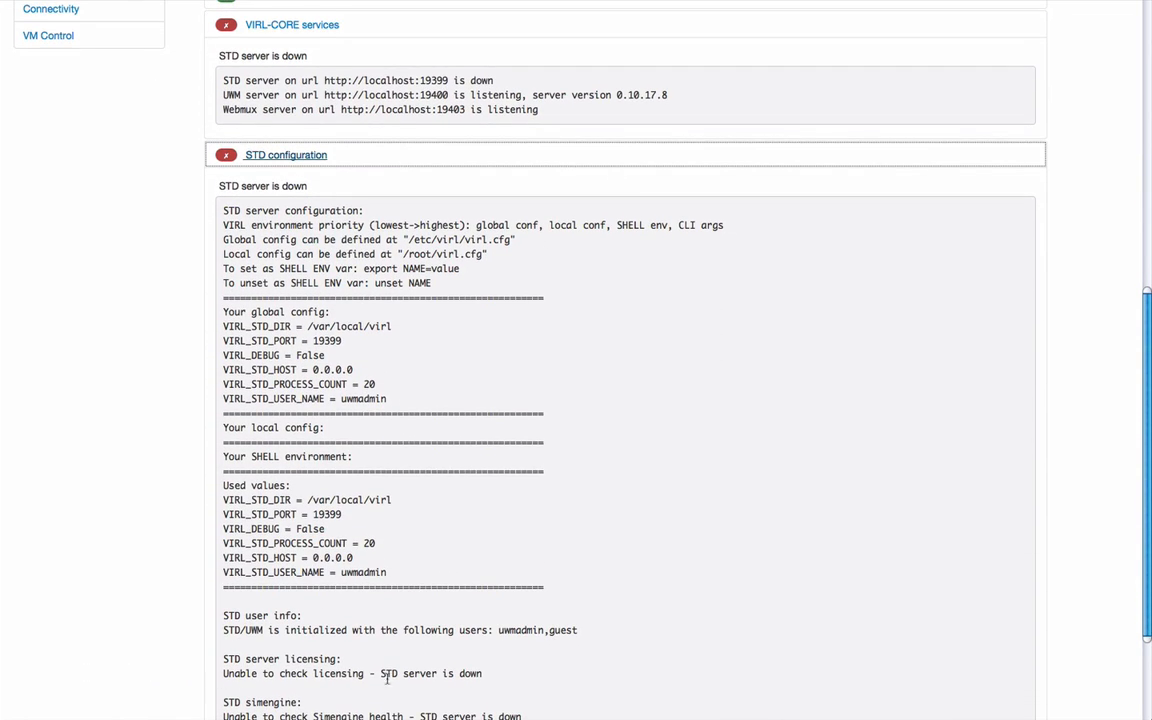
scroll("up", 3)
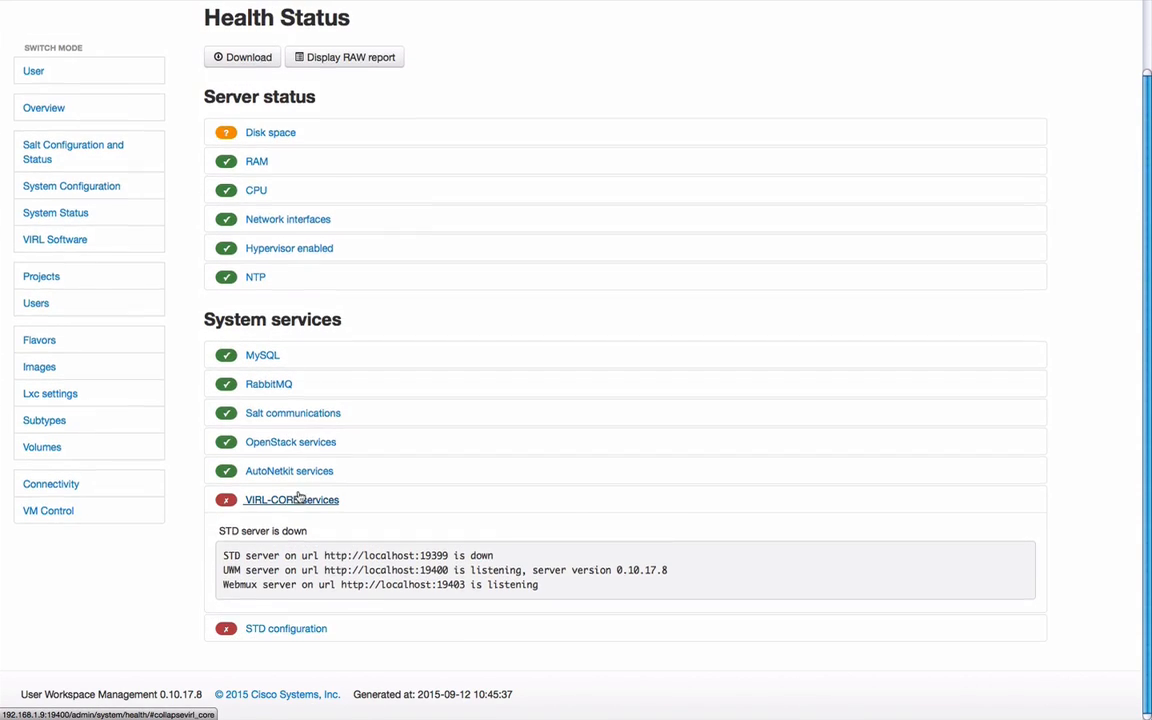
Collapse VIRL-CORE services and display the raw health report, reading through NTP servers, interfaces and service status.
left_click(292, 500)
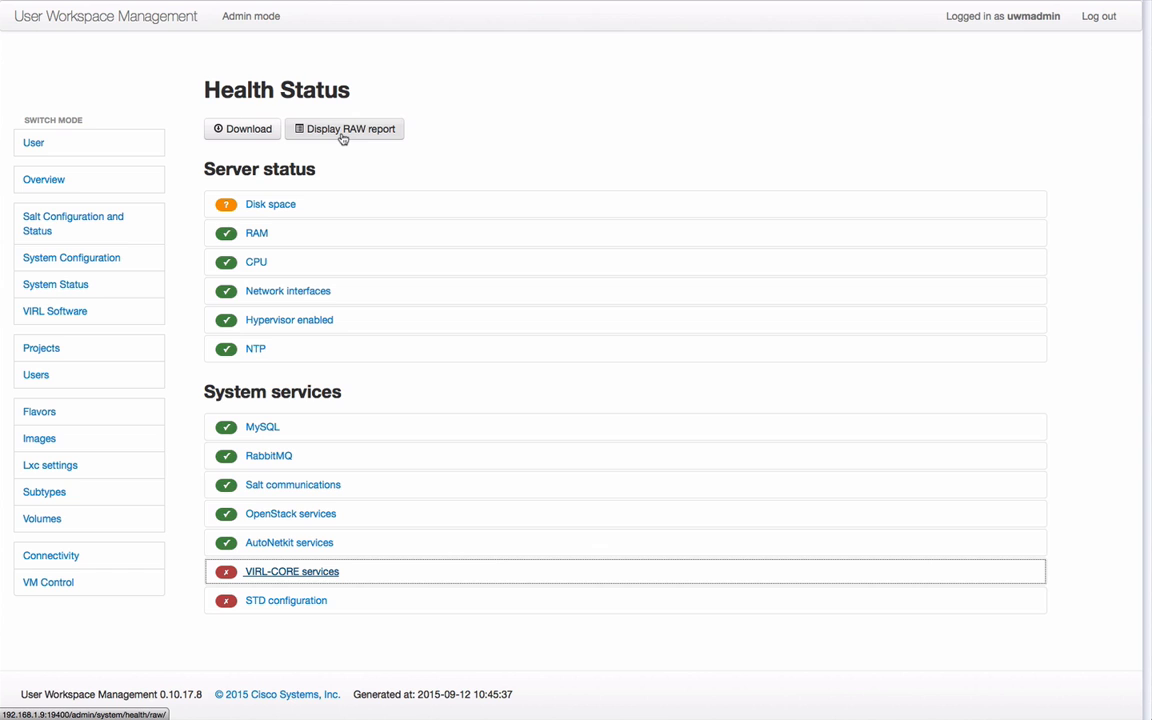
left_click(344, 128)
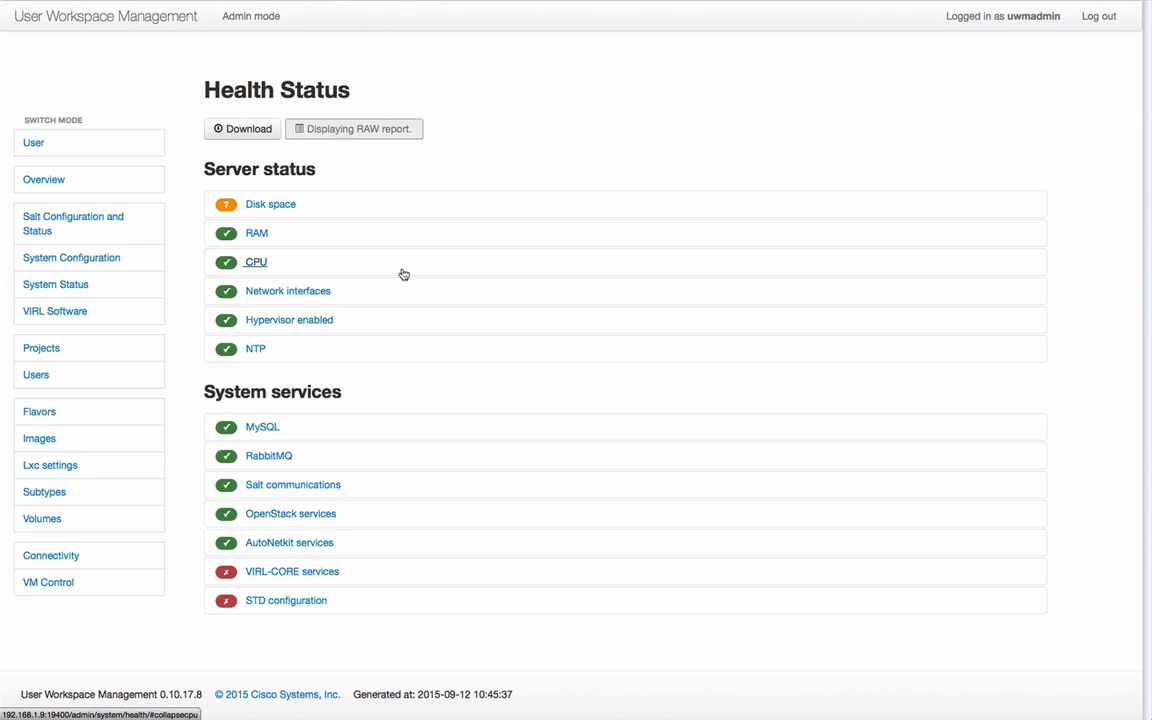
left_click(354, 128)
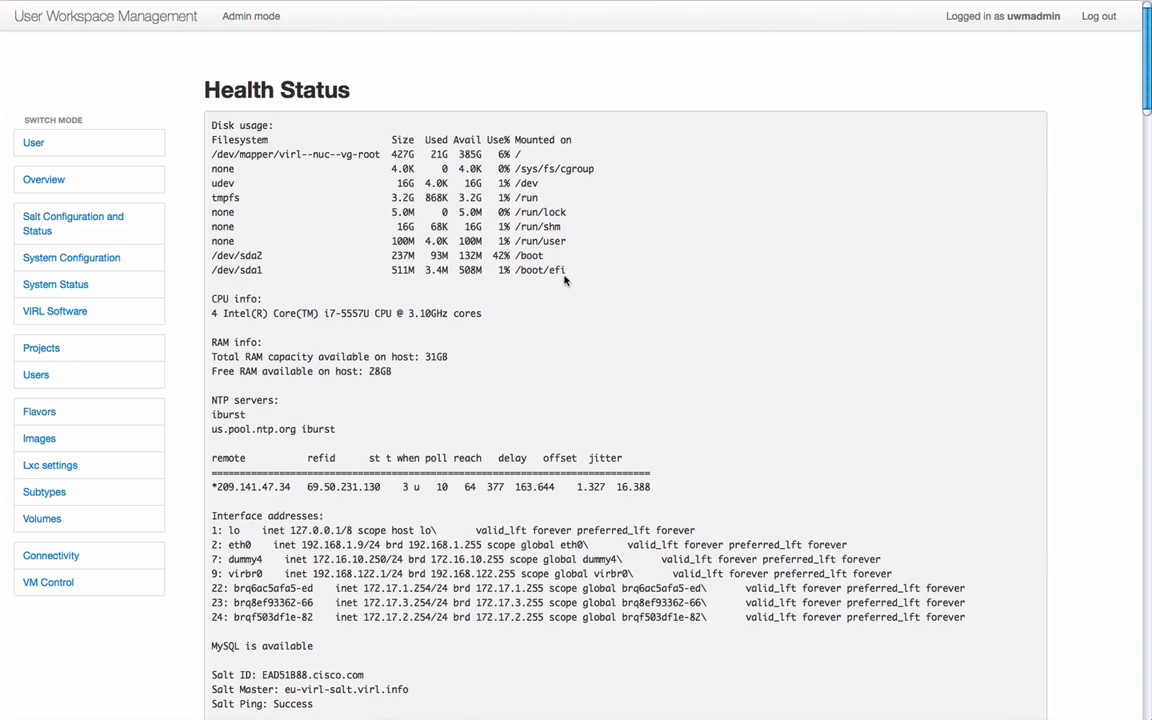
scroll("down", 3)
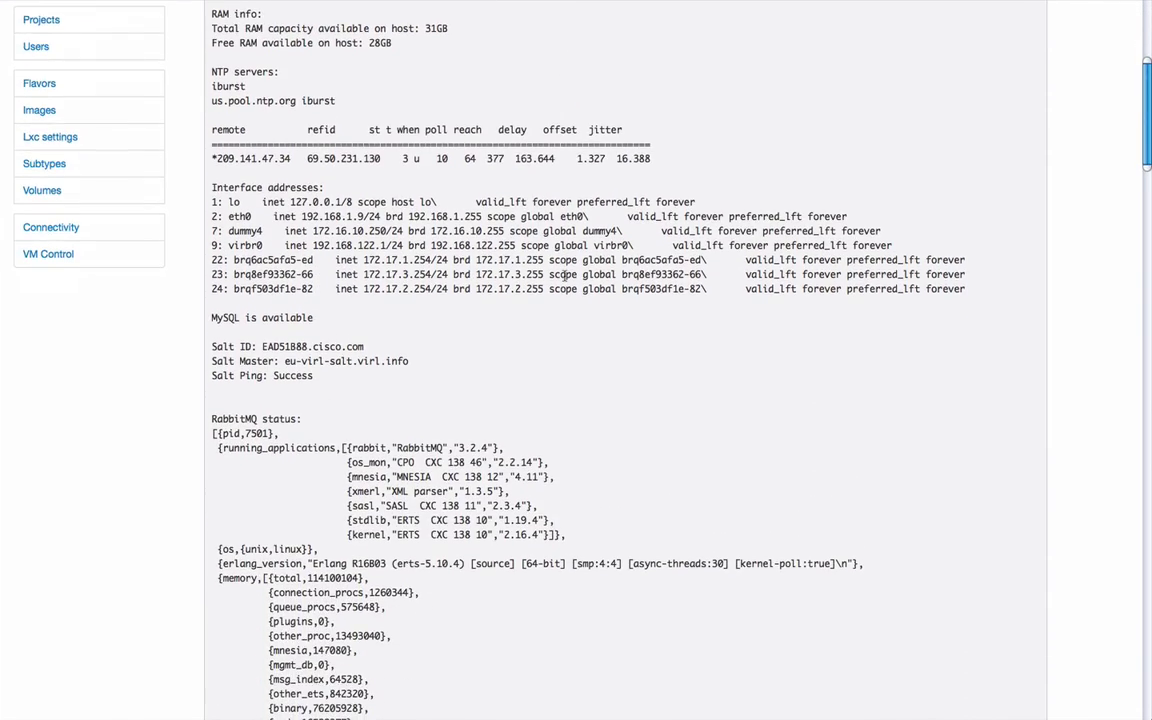
scroll("down", 3)
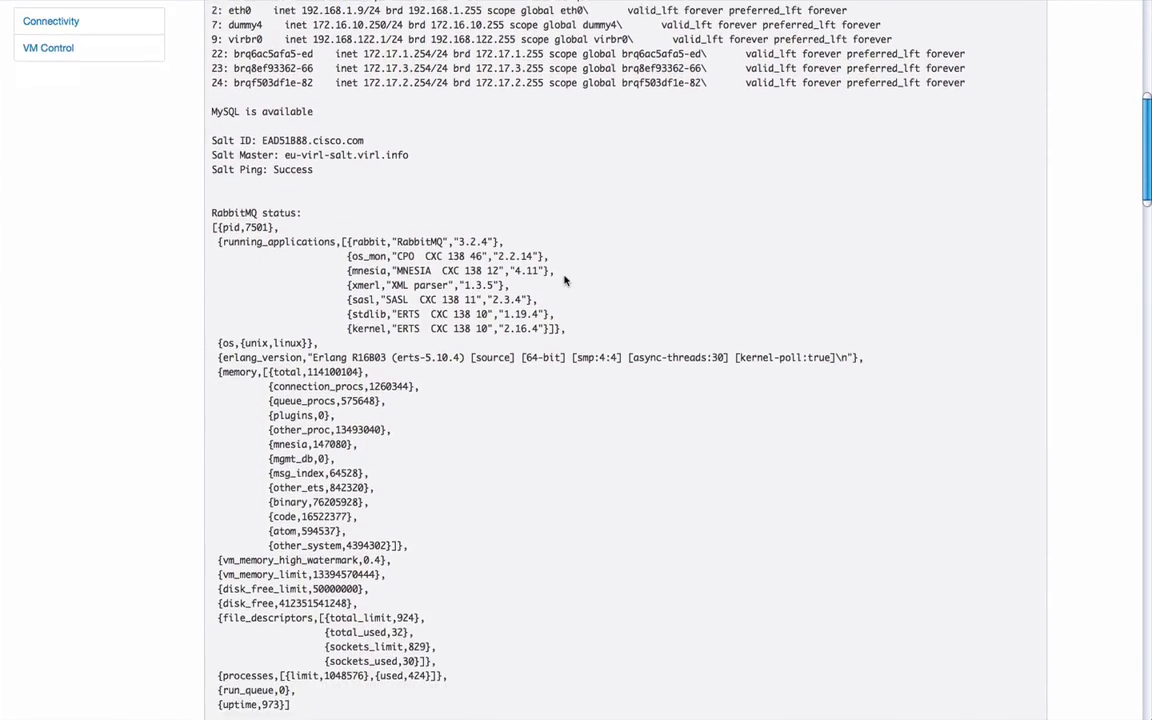
scroll("down", 3)
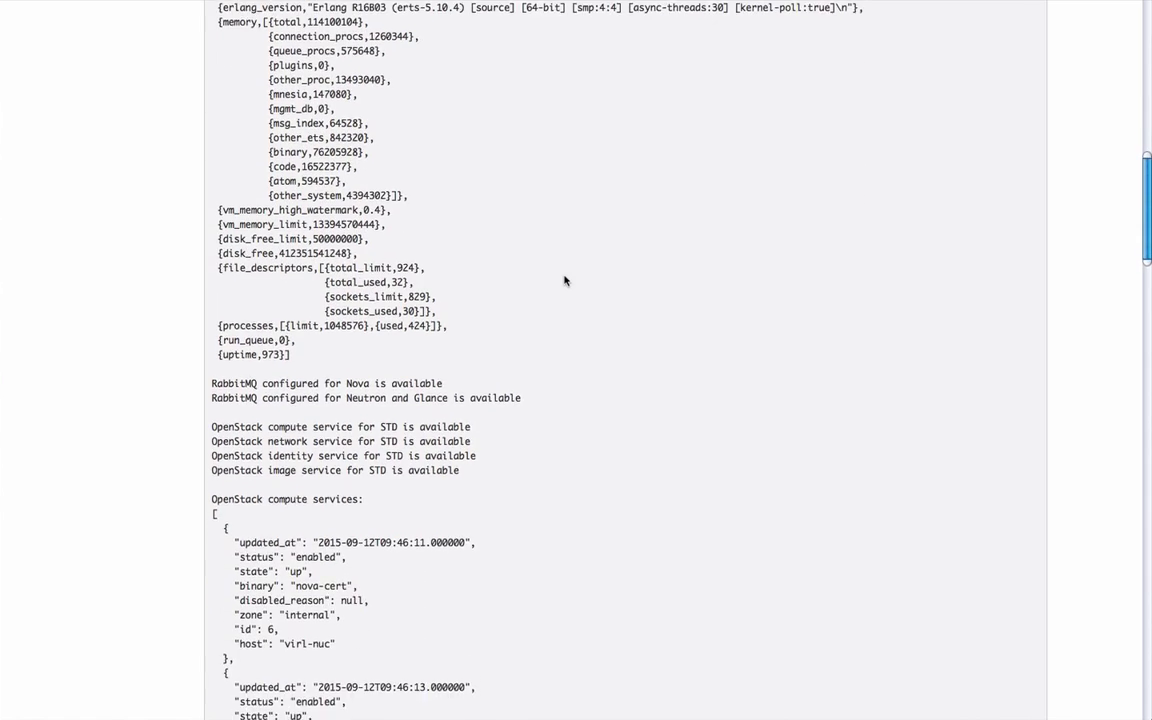
scroll("down", 3)
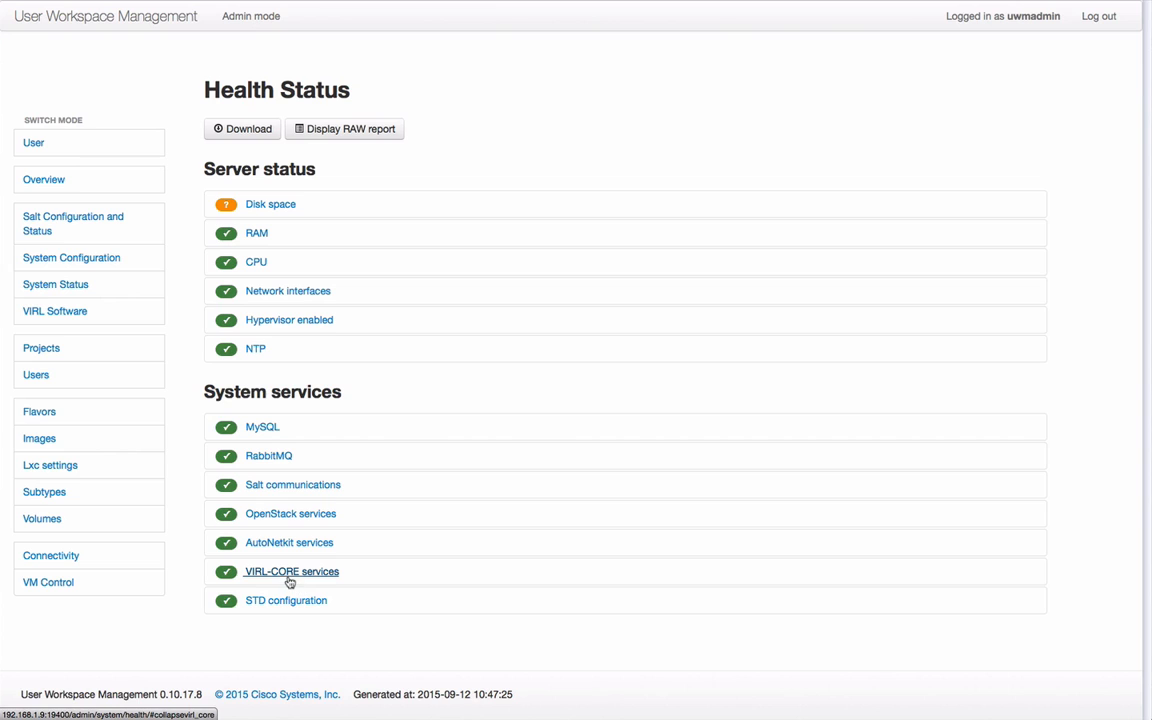
Expand VIRL-CORE services to confirm STD, UWM and Webmux servers are listening, then collapse it.
left_click(292, 572)
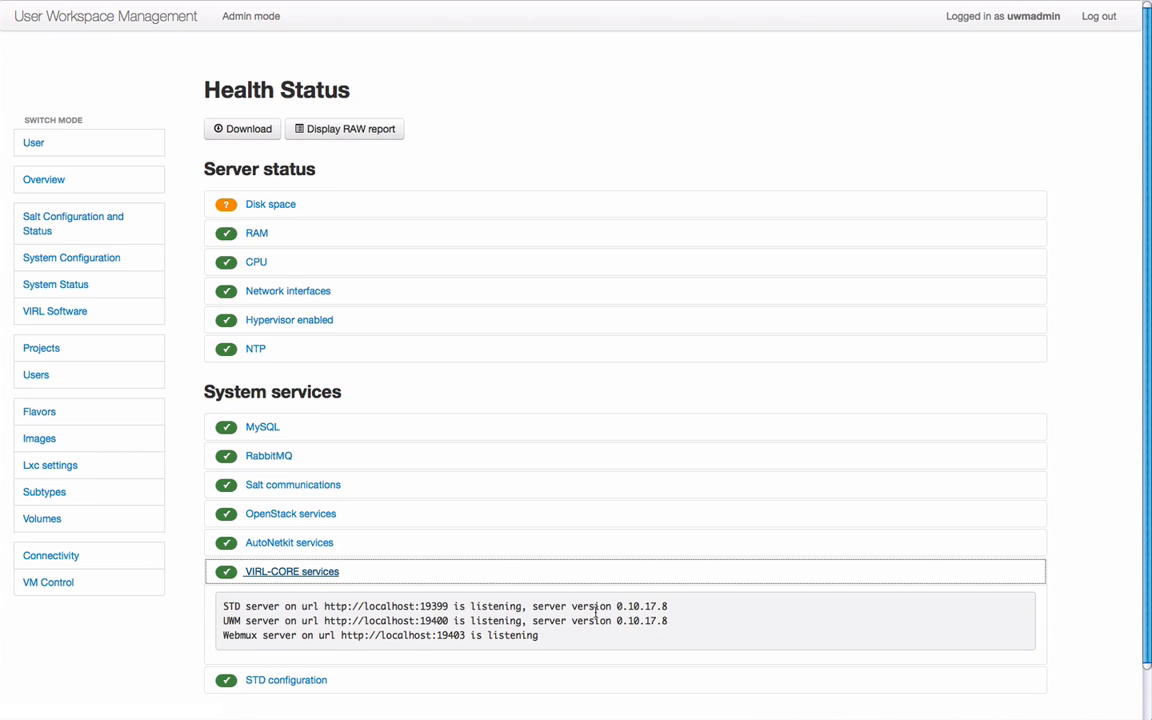
left_click(292, 572)
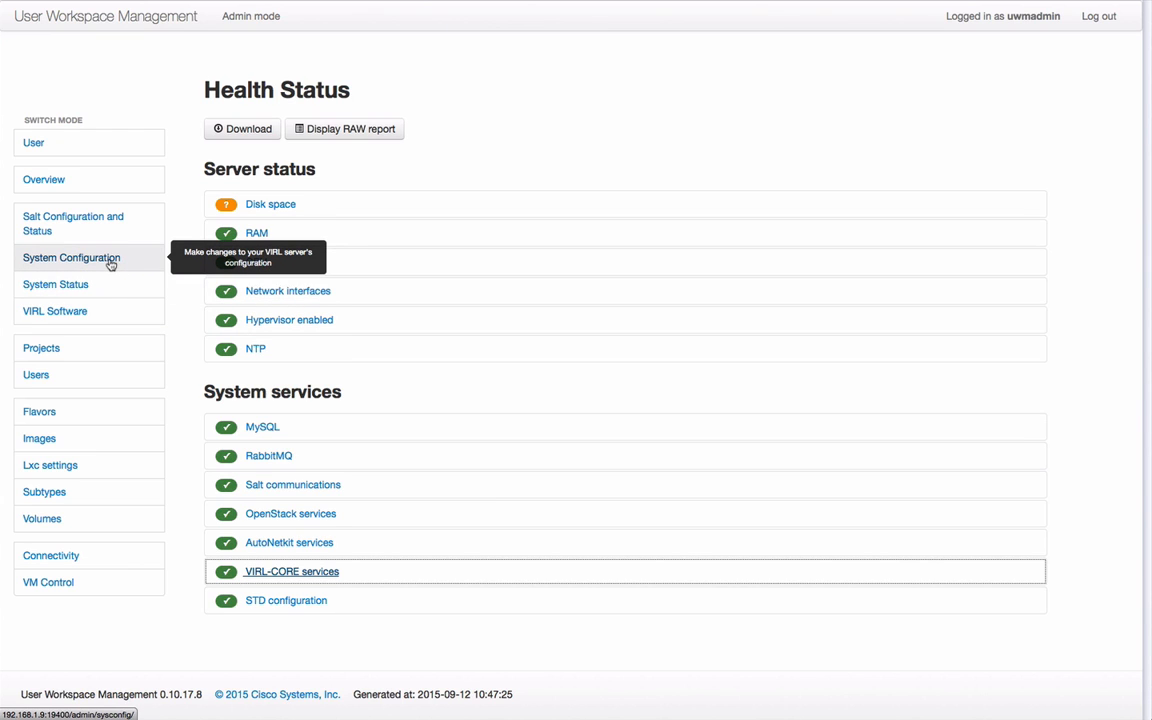
Browse System Configuration through the VIRL Services ports and OpenStack passwords pages.
left_click(72, 256)
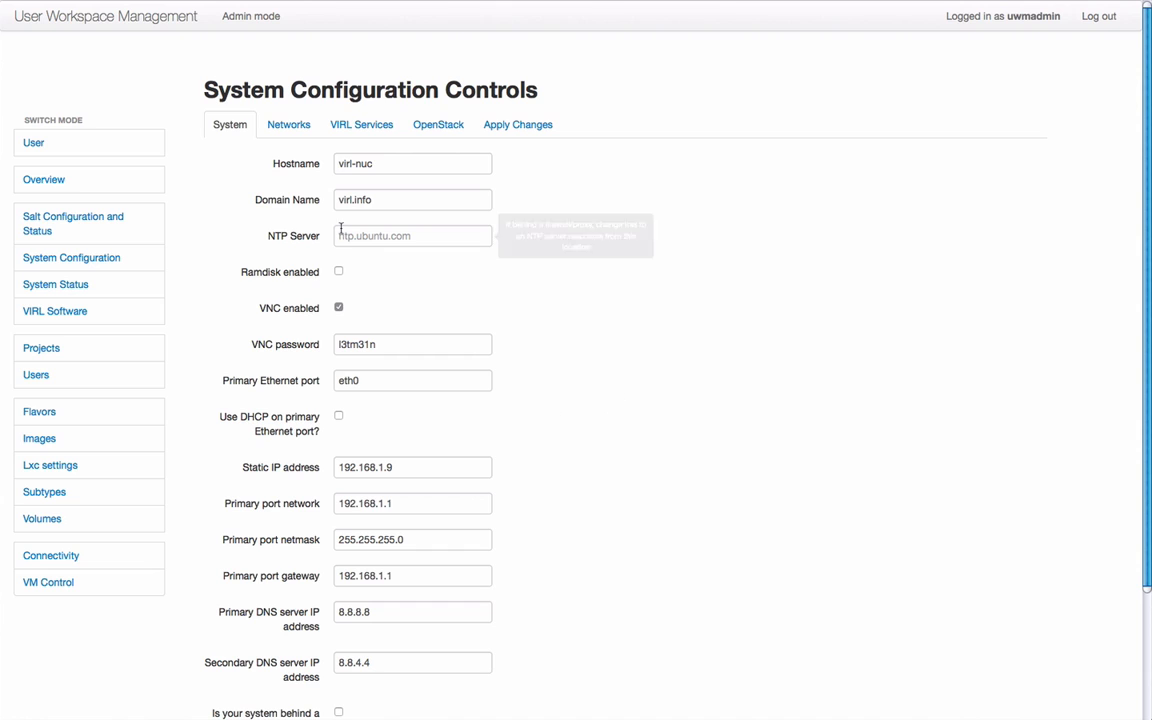
mouse_move(288, 124)
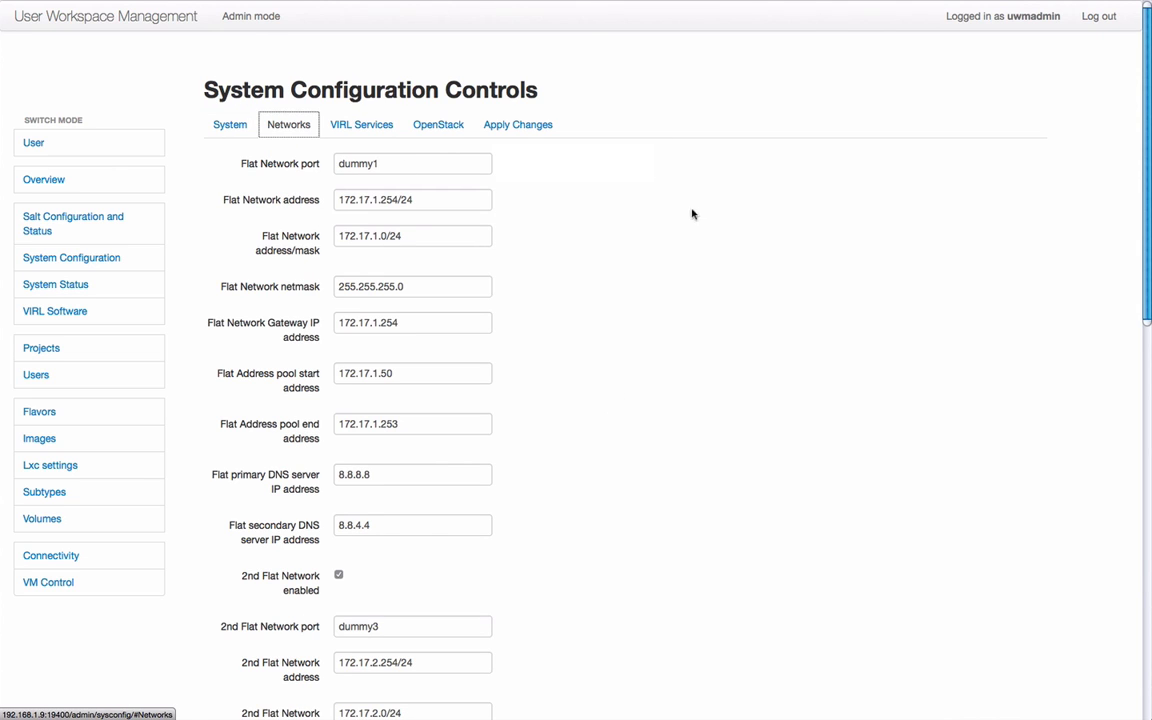
mouse_move(464, 260)
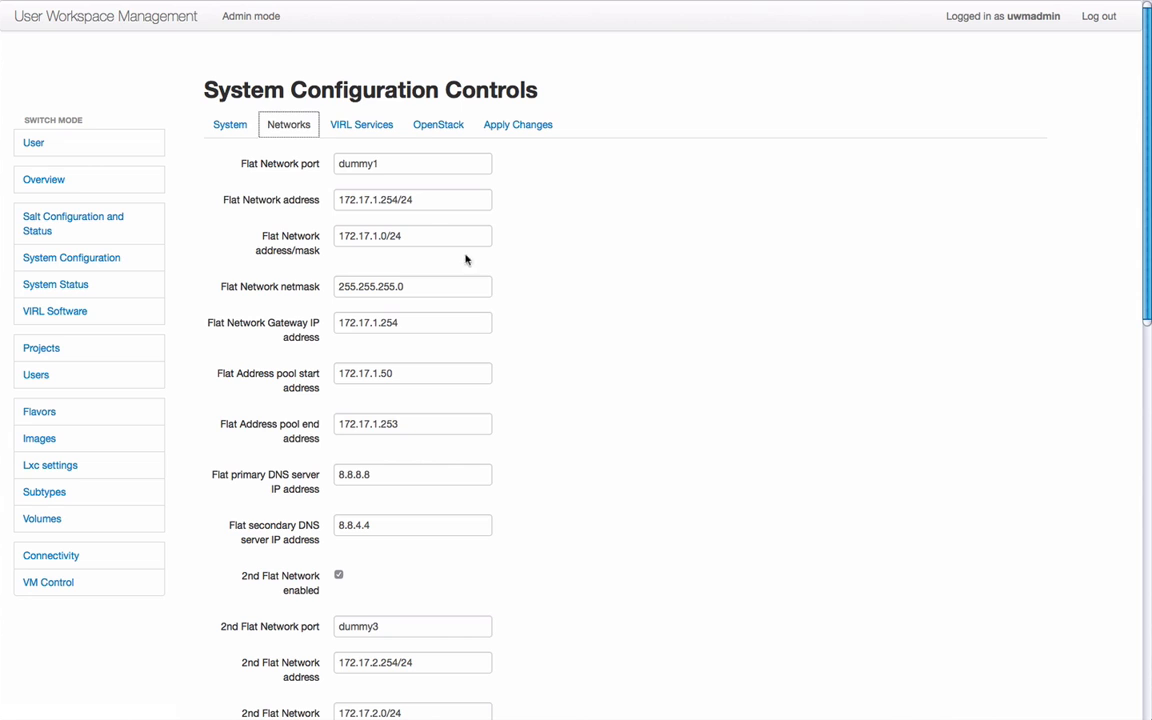
mouse_move(362, 124)
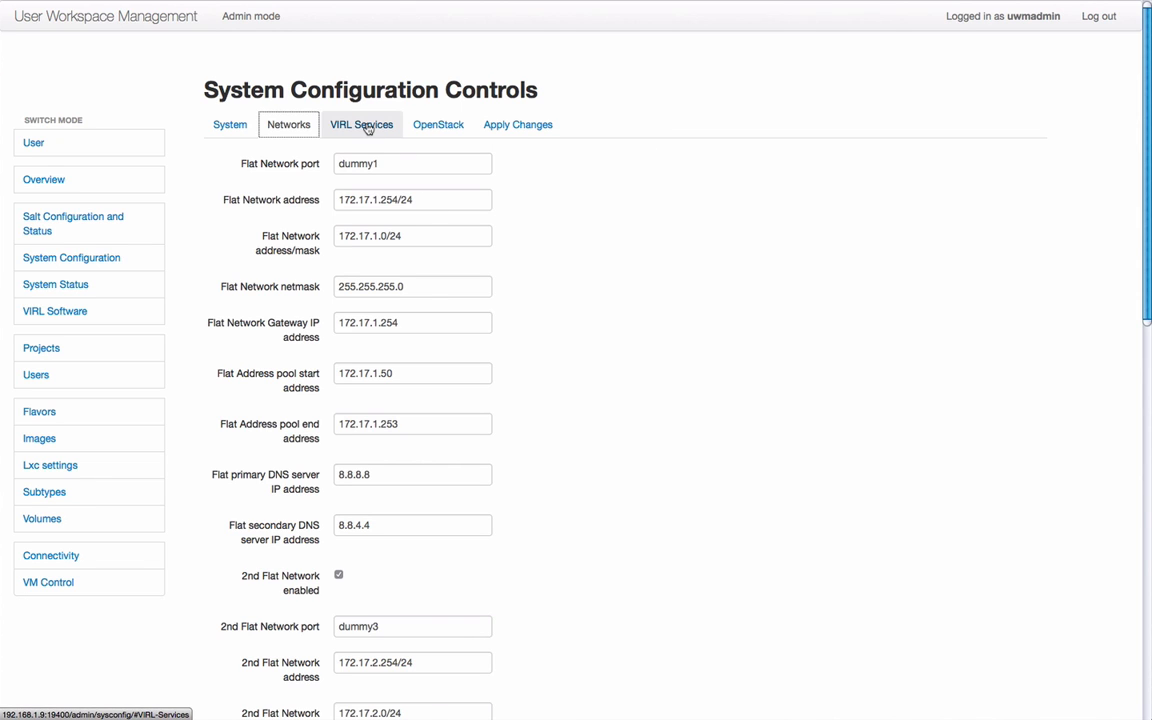
left_click(362, 124)
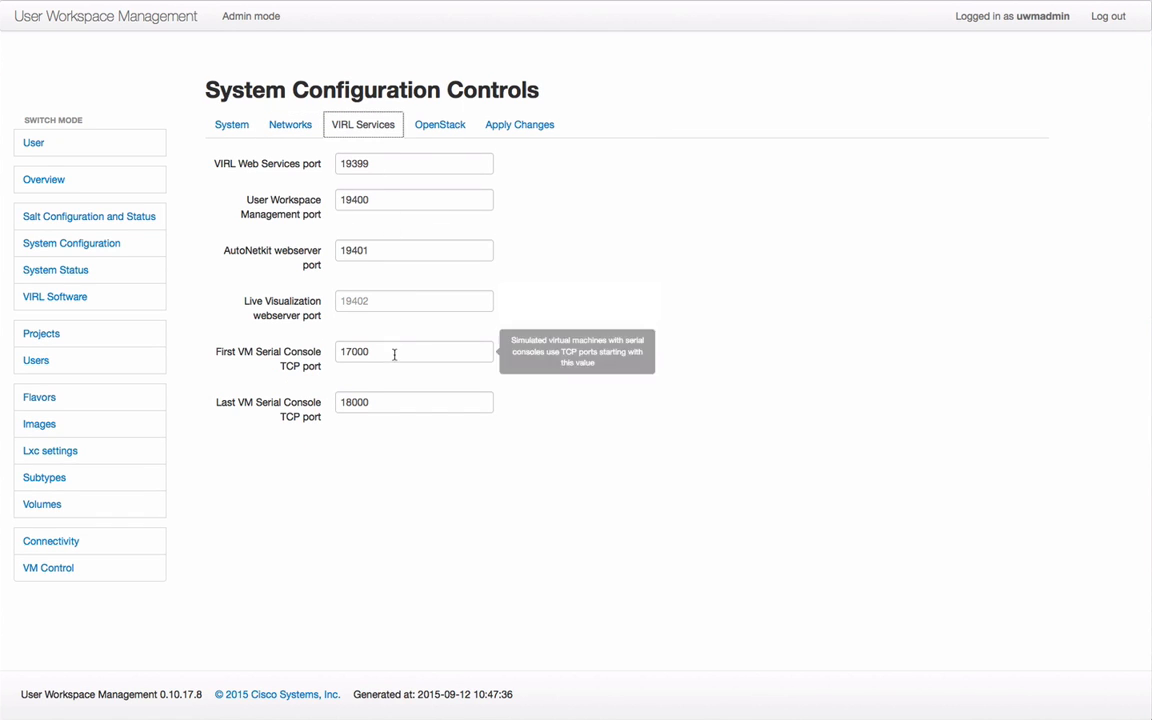
mouse_move(414, 152)
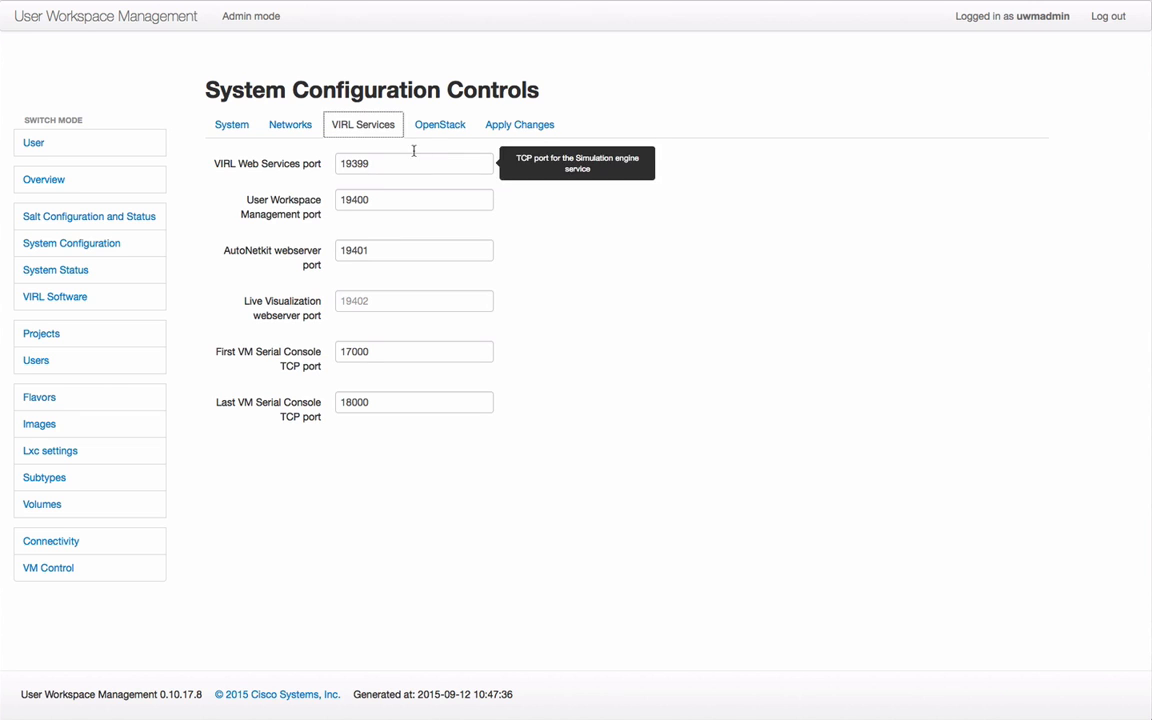
left_click(440, 124)
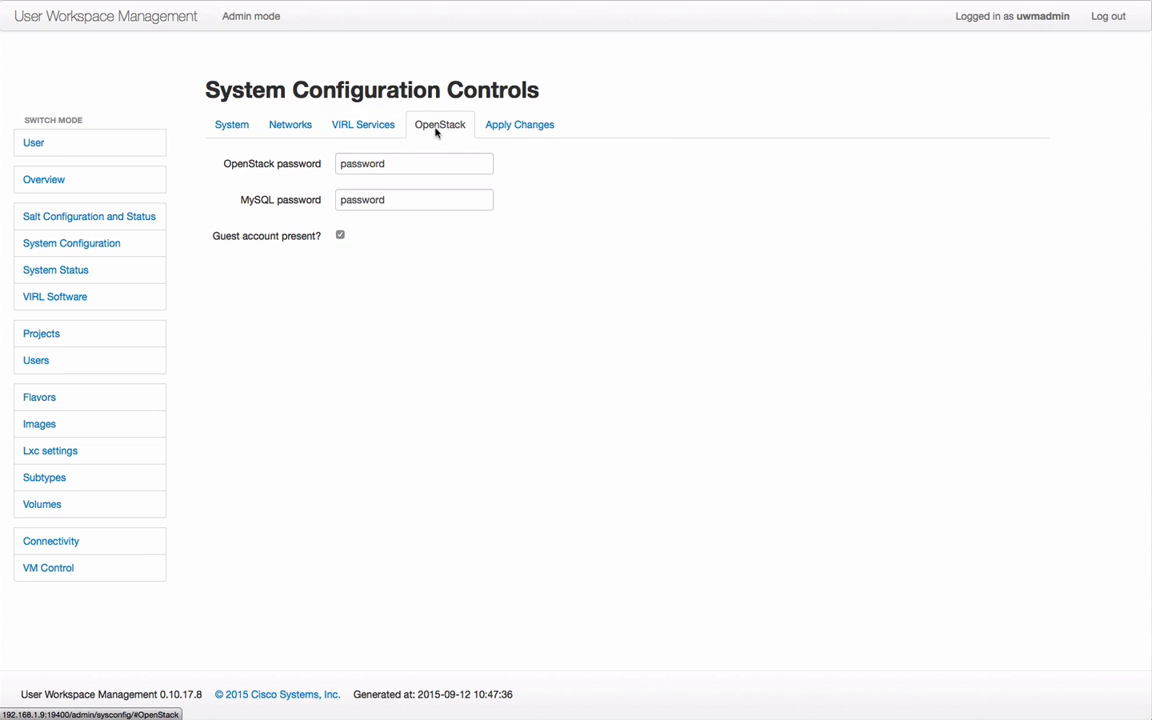
Enter europe.pool.ntp.org in the NTP Server field on the System settings page.
left_click(230, 124)
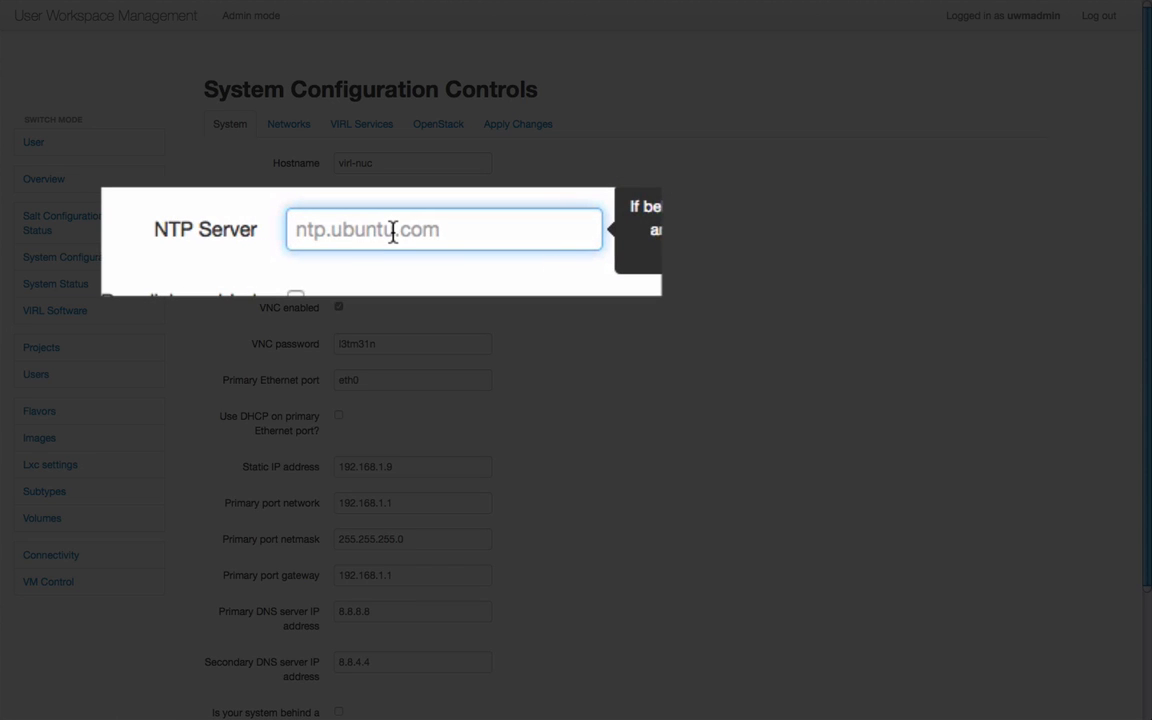
type("europe.")
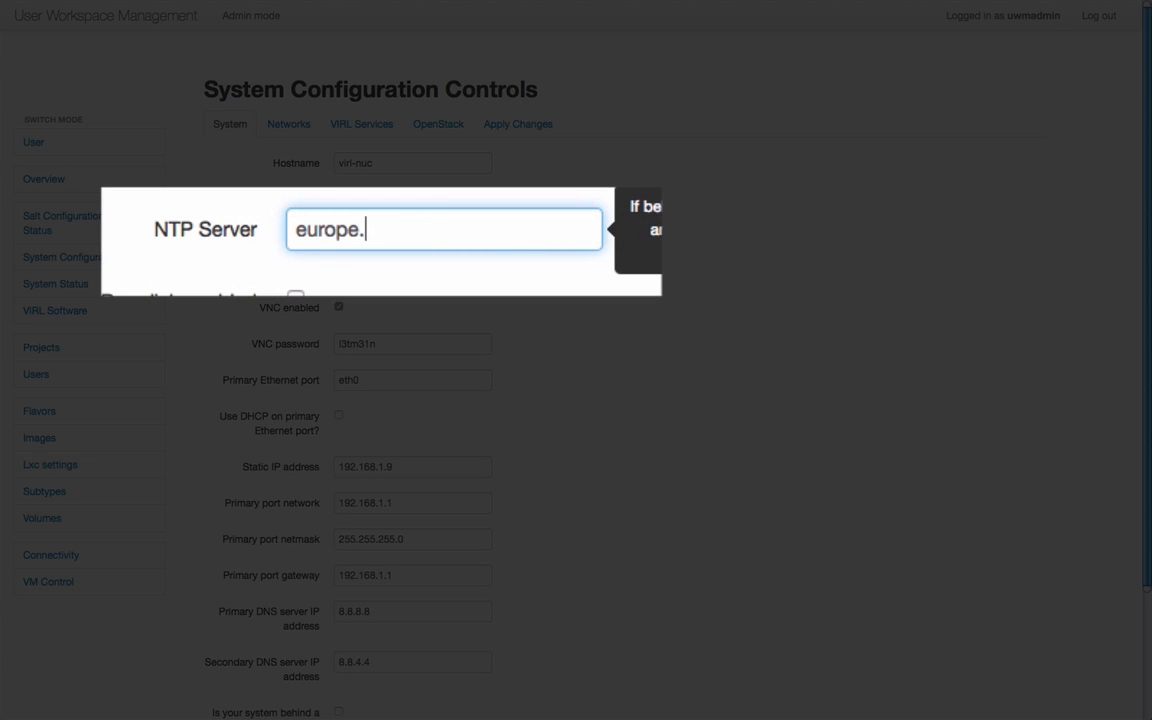
type("pool.")
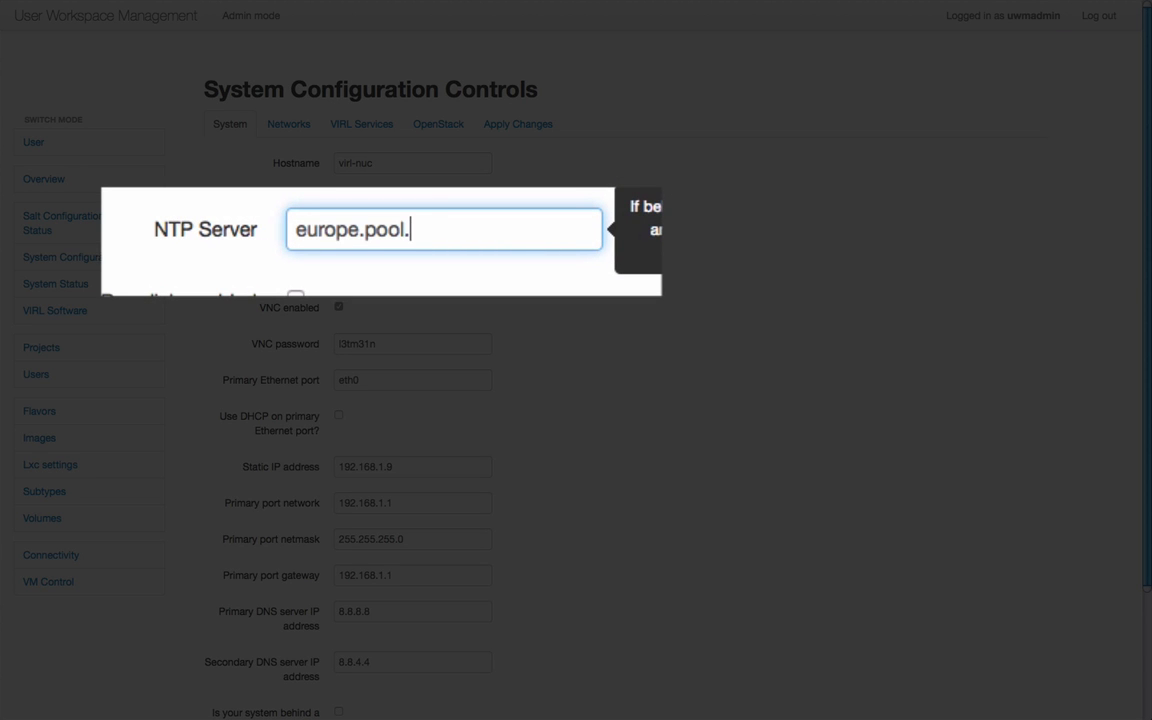
type("nt")
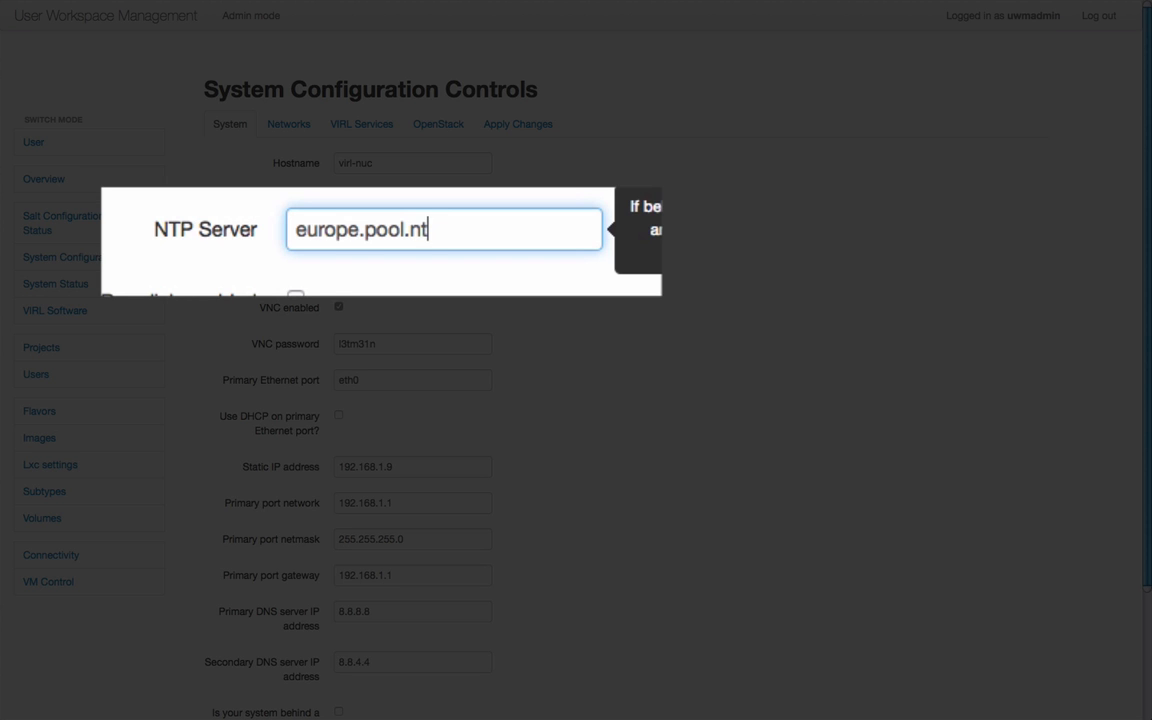
type("p.org")
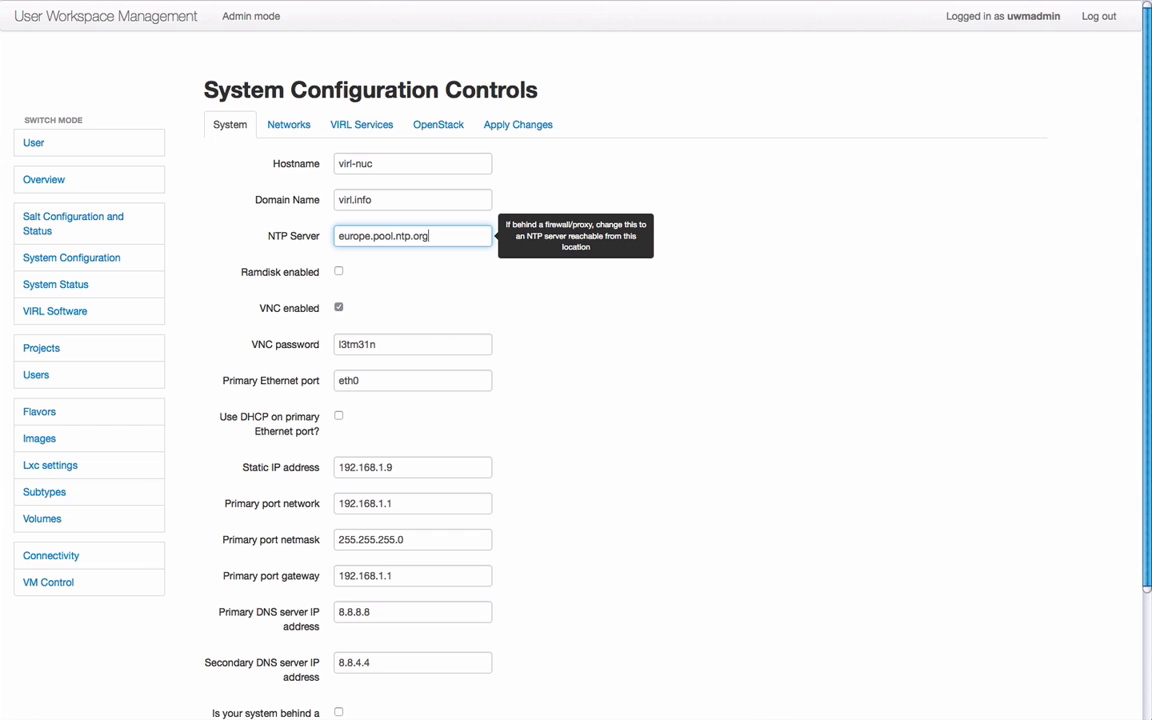
Review the pending change summary and apply the NTP server change.
left_click(516, 124)
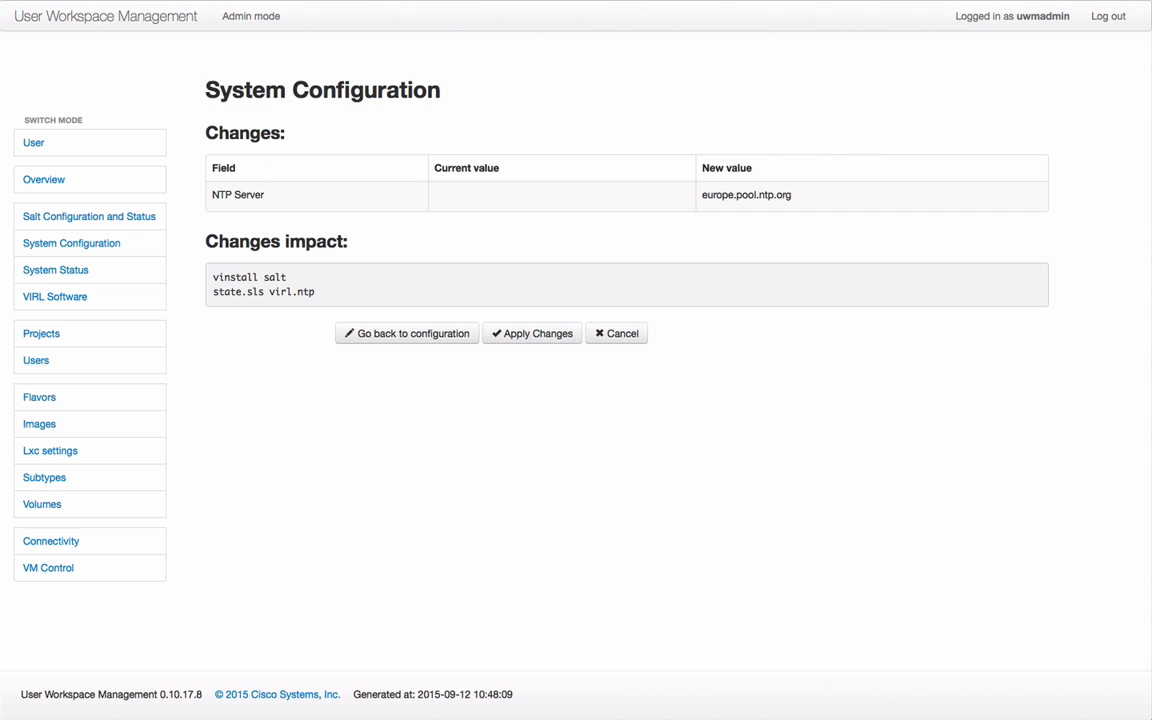
mouse_move(570, 250)
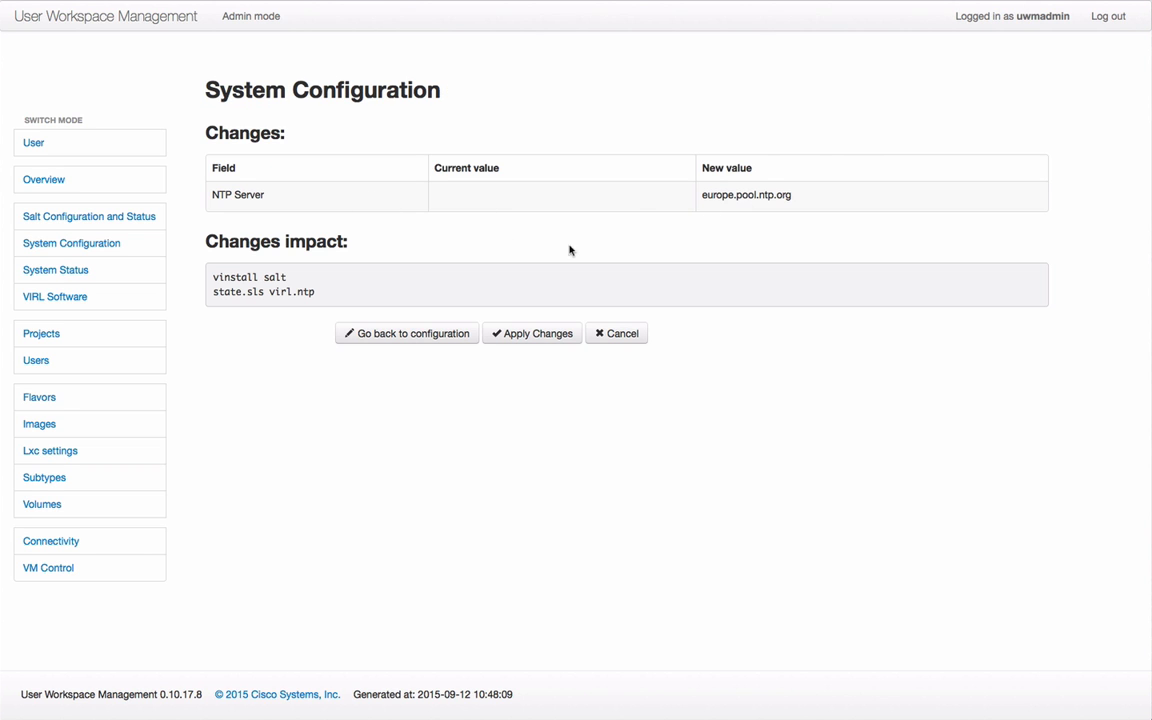
left_click(532, 332)
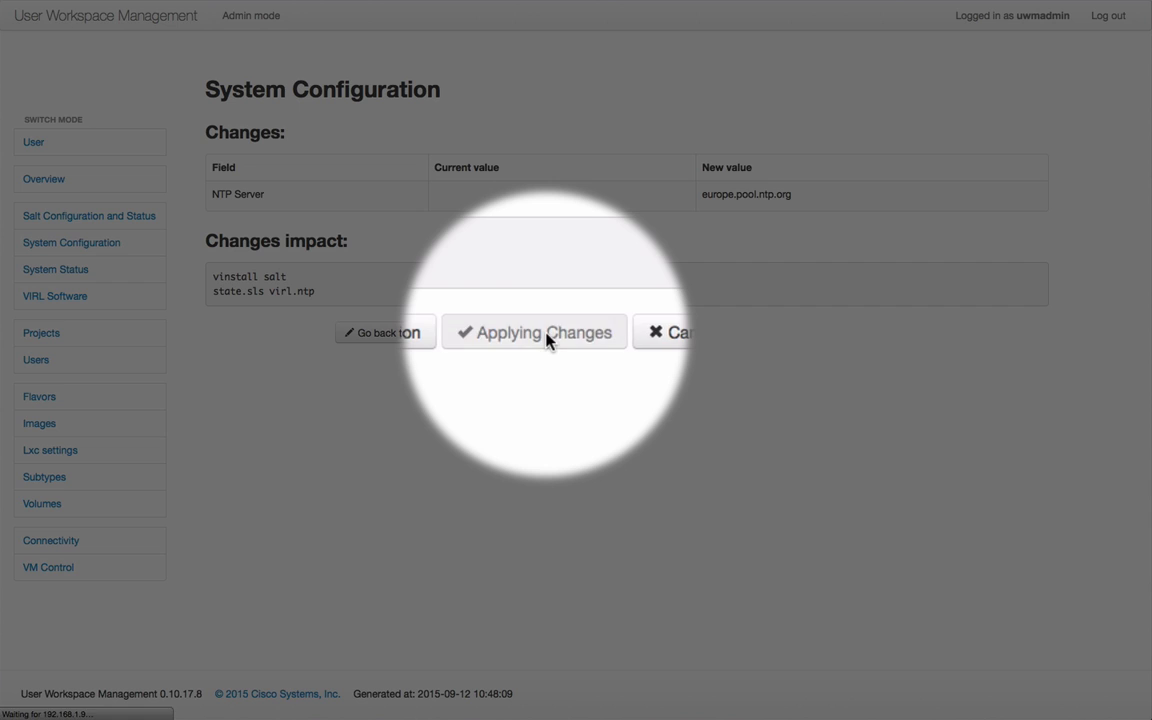
left_click(534, 332)
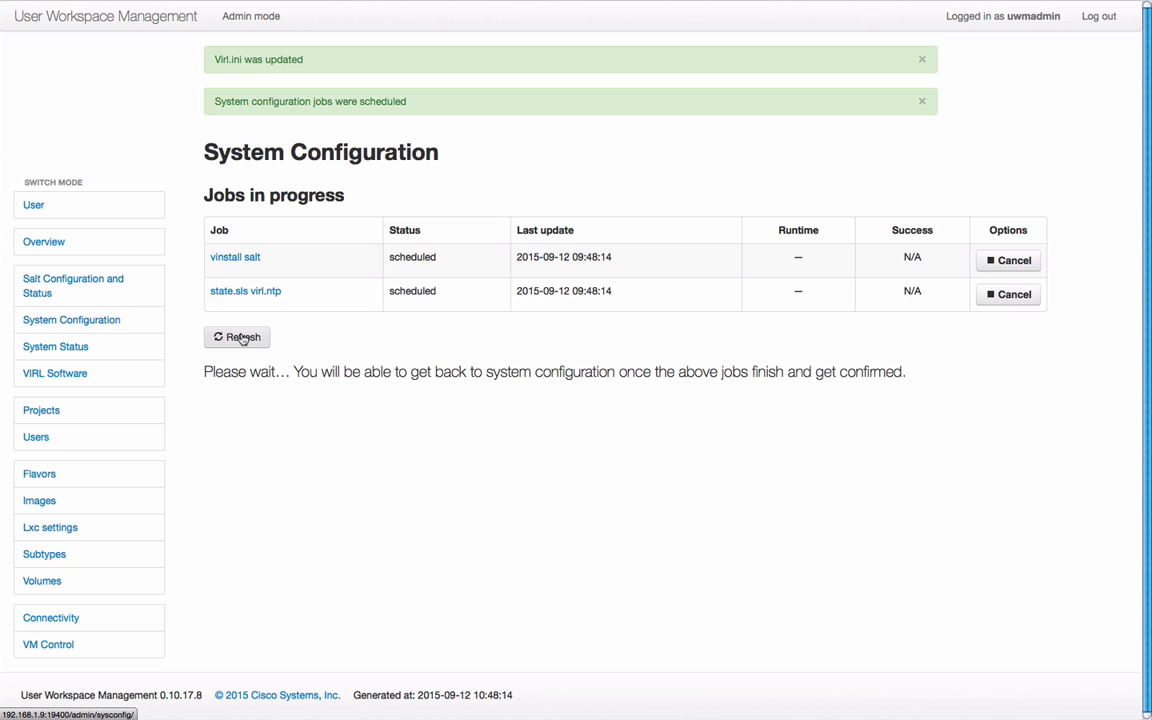
Refresh the Jobs in progress page until both NTP configuration jobs show finished.
left_click(236, 336)
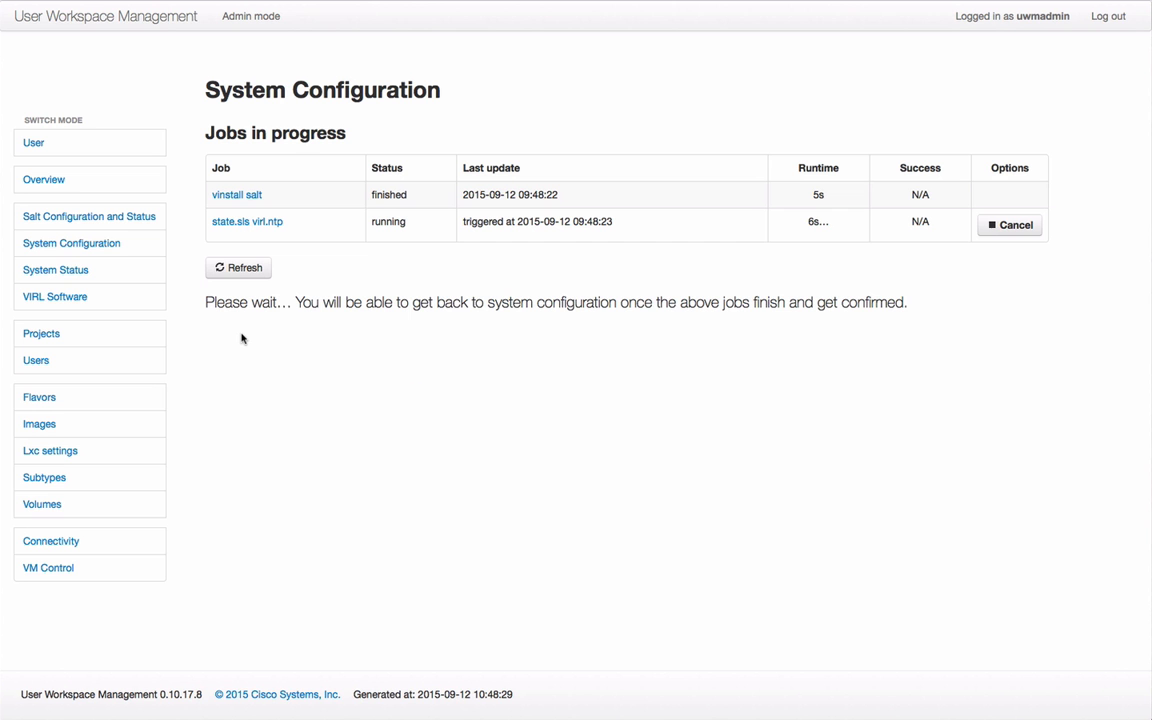
mouse_move(252, 232)
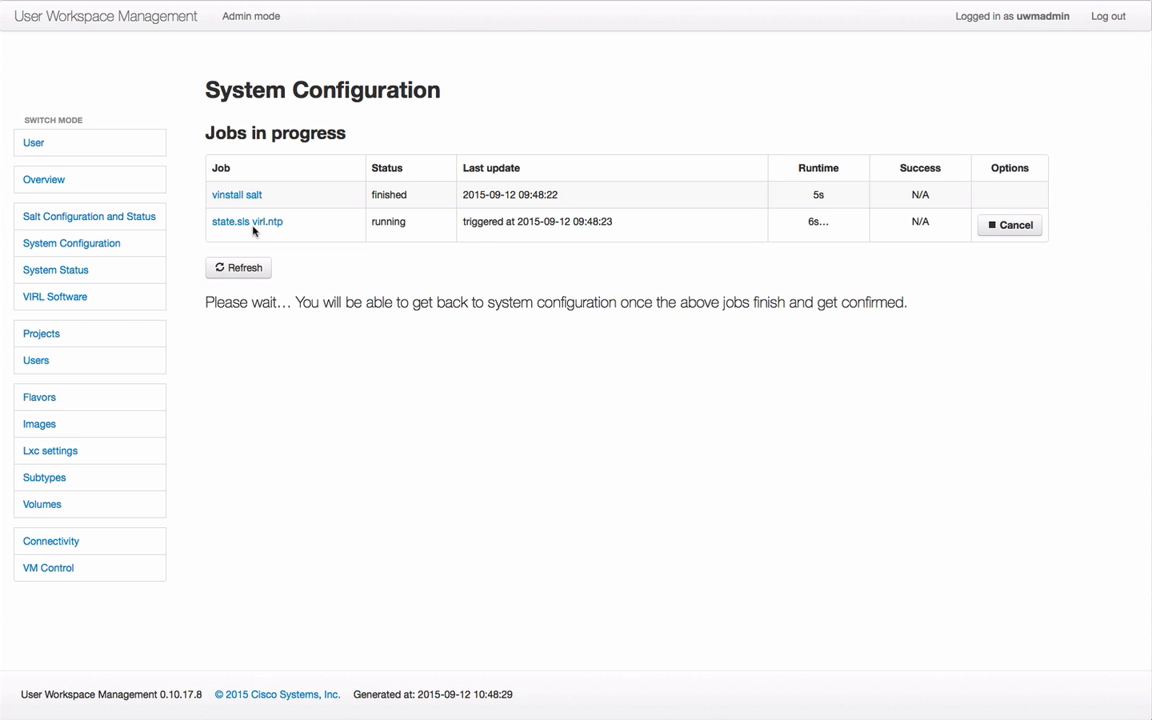
left_click(246, 220)
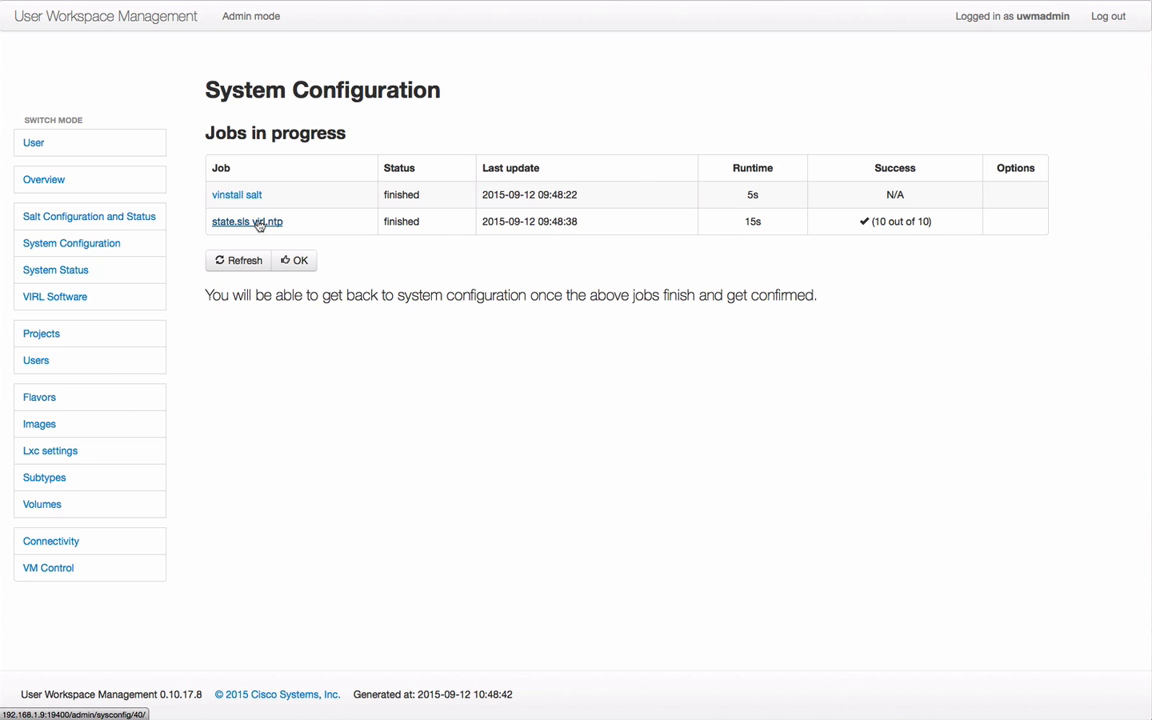
View the state.sls virl.ntp job details showing 10 states succeeded and NTP service restarted.
left_click(246, 220)
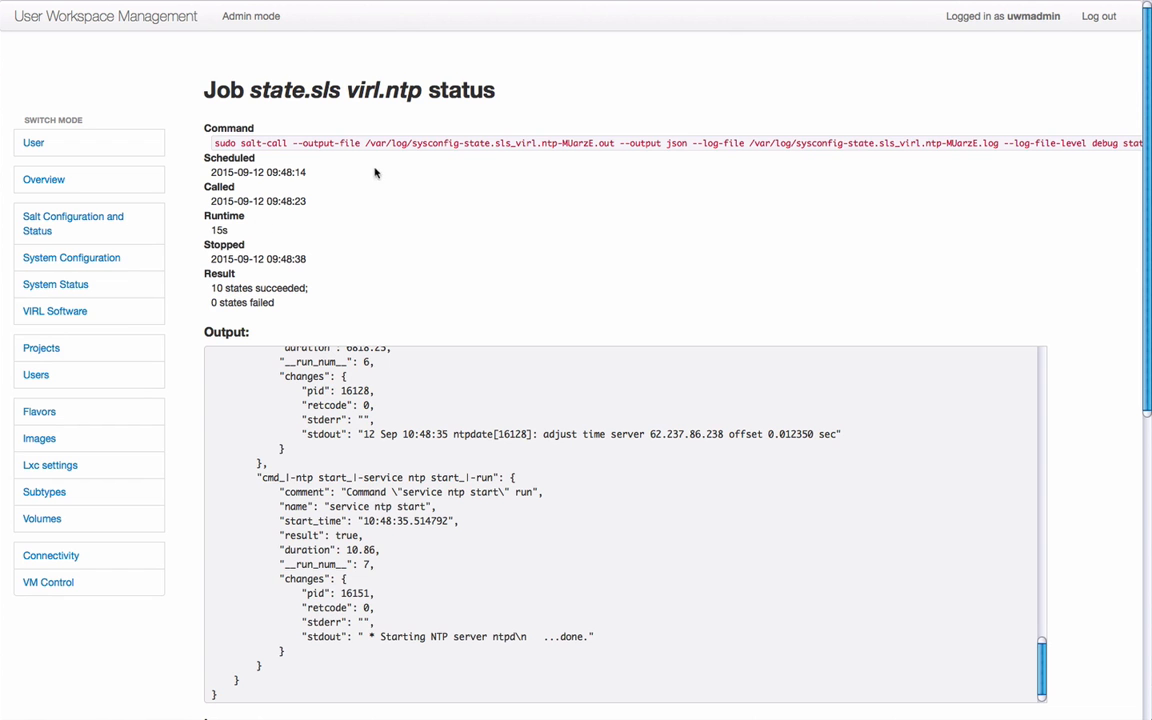
scroll("up", 3)
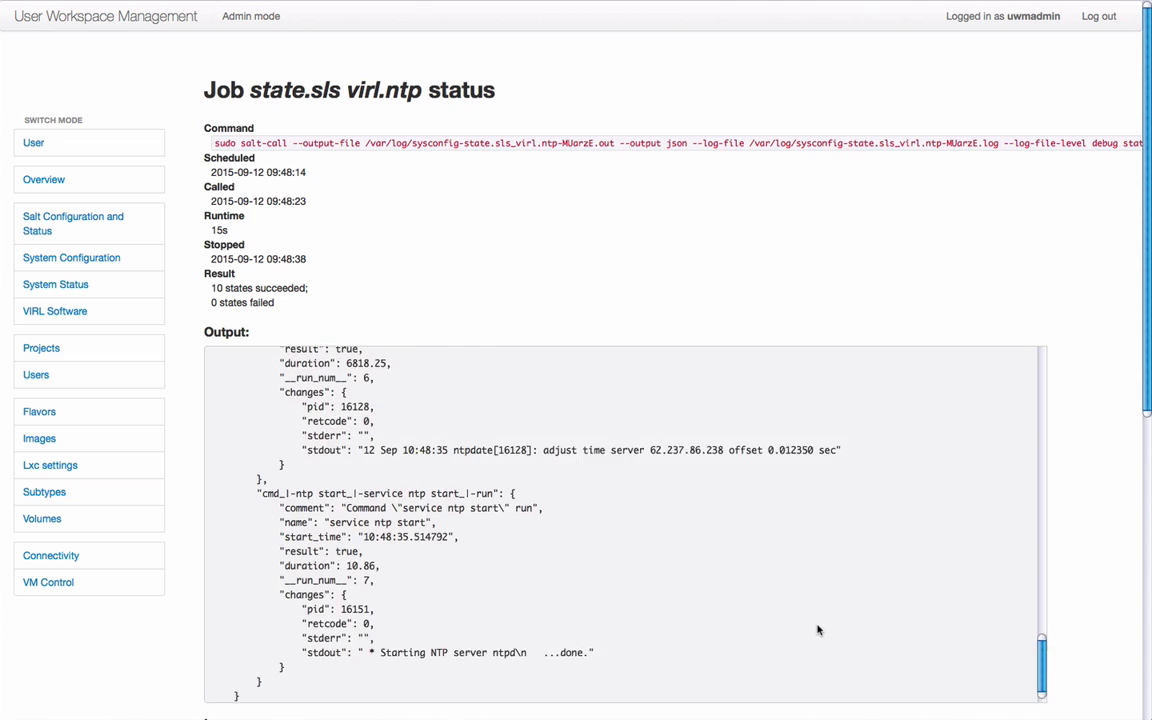
scroll("up", 3)
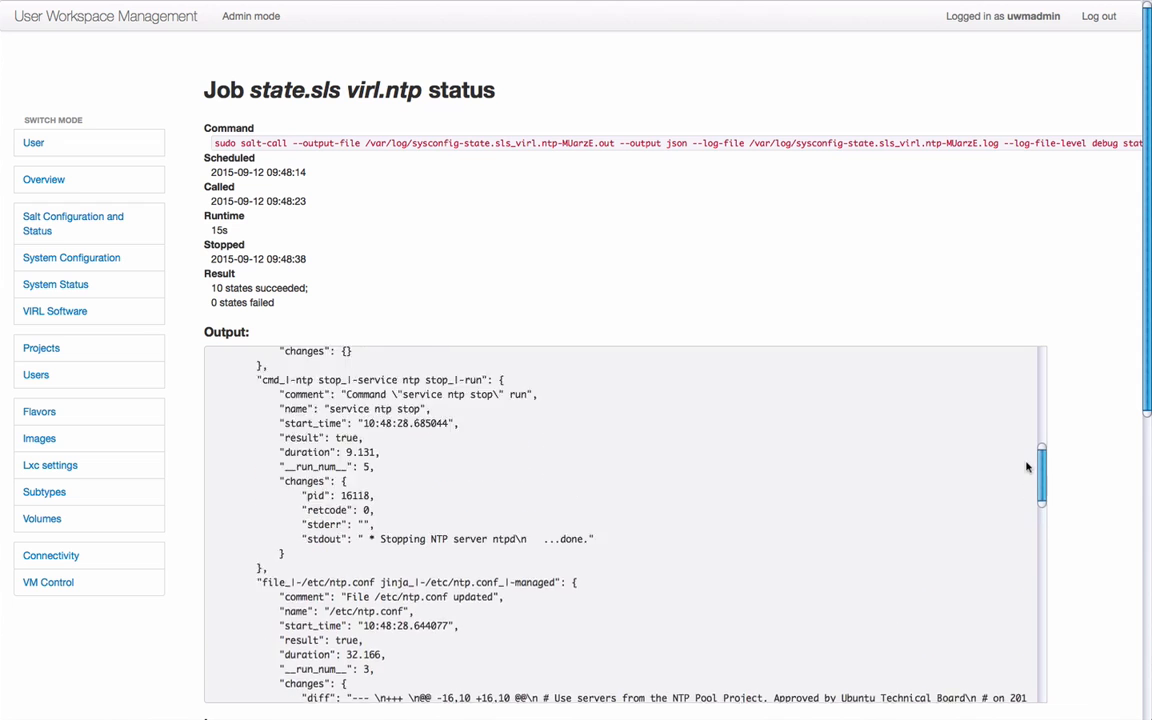
scroll("down", 3)
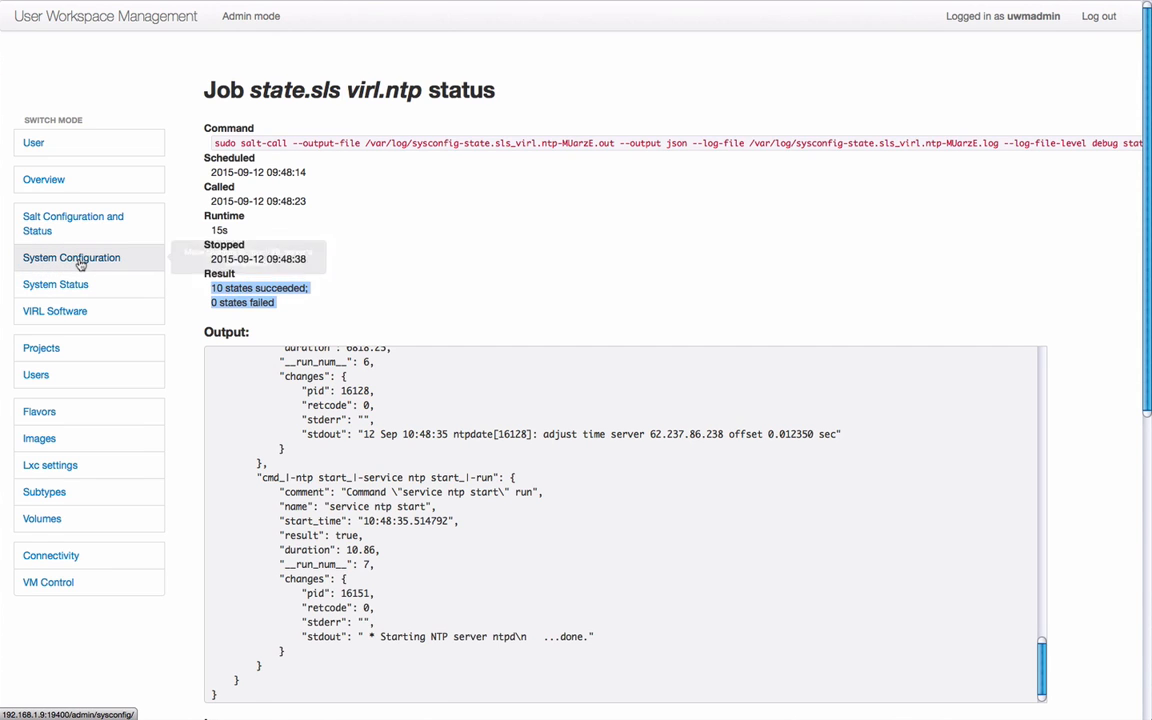
Clear the finished configuration jobs with OK and return to System Status.
left_click(72, 256)
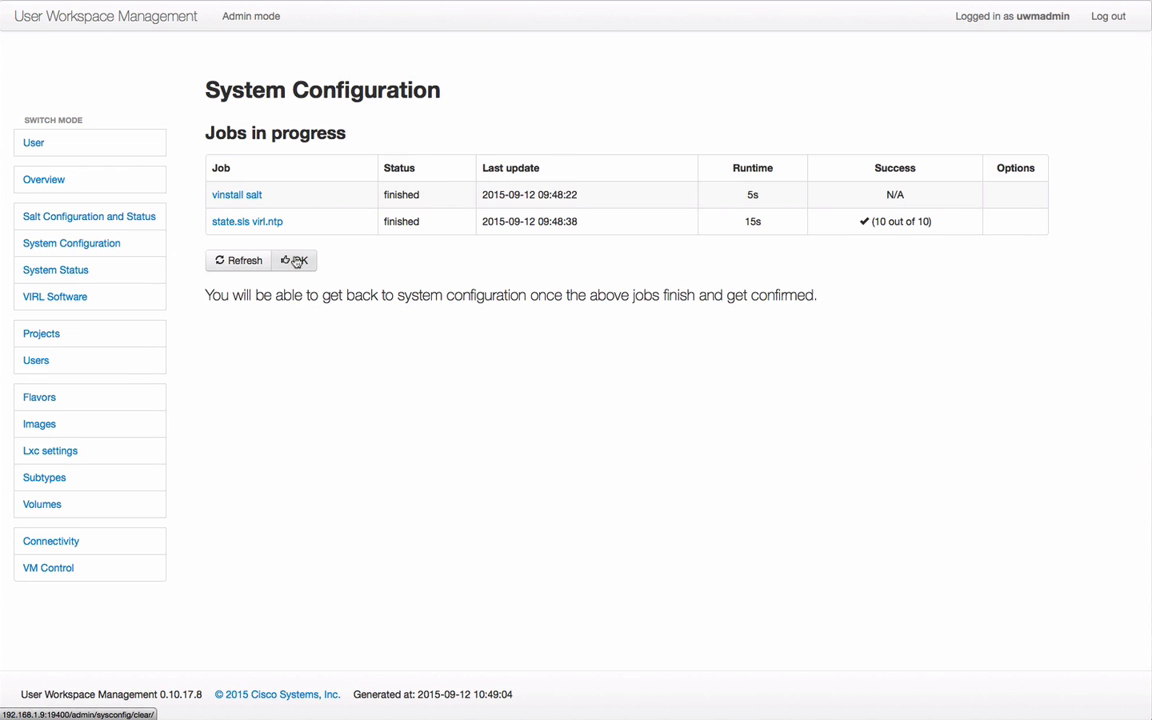
left_click(294, 260)
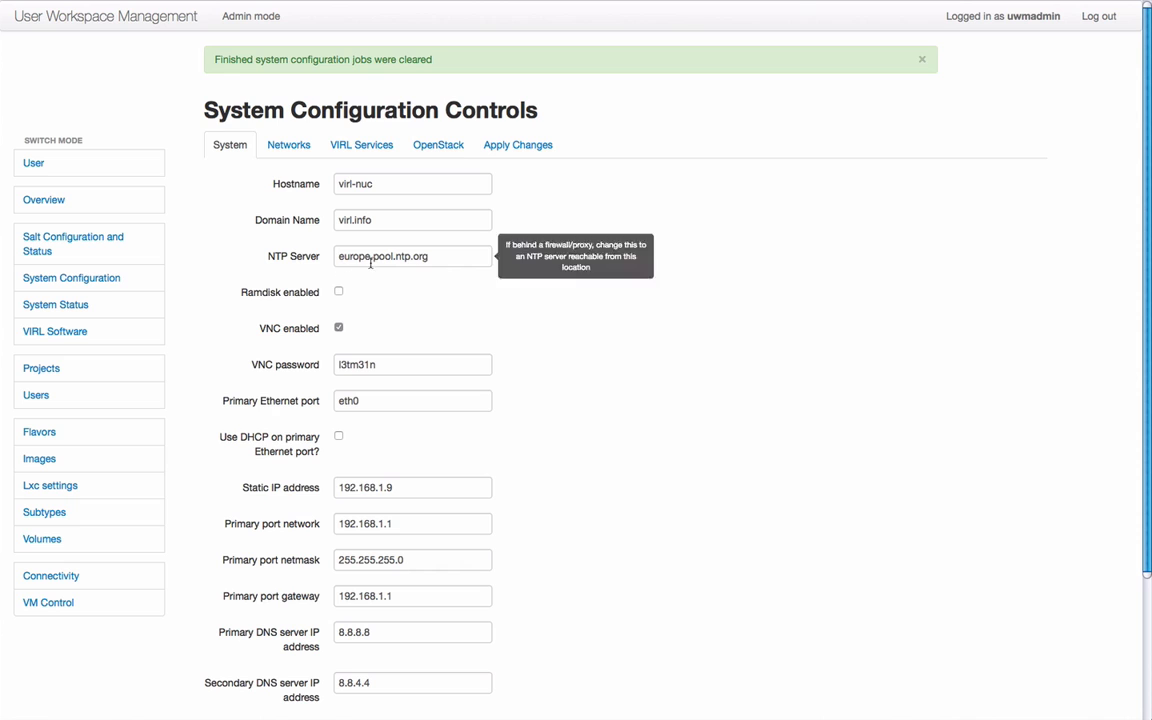
mouse_move(72, 278)
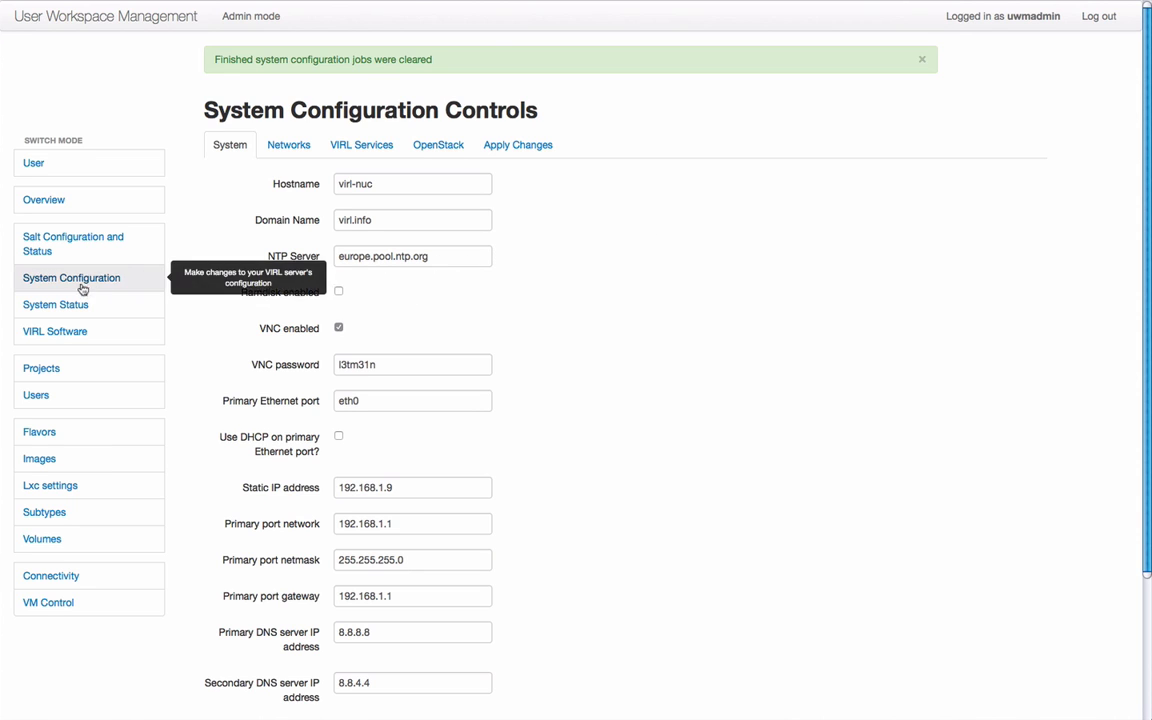
left_click(56, 304)
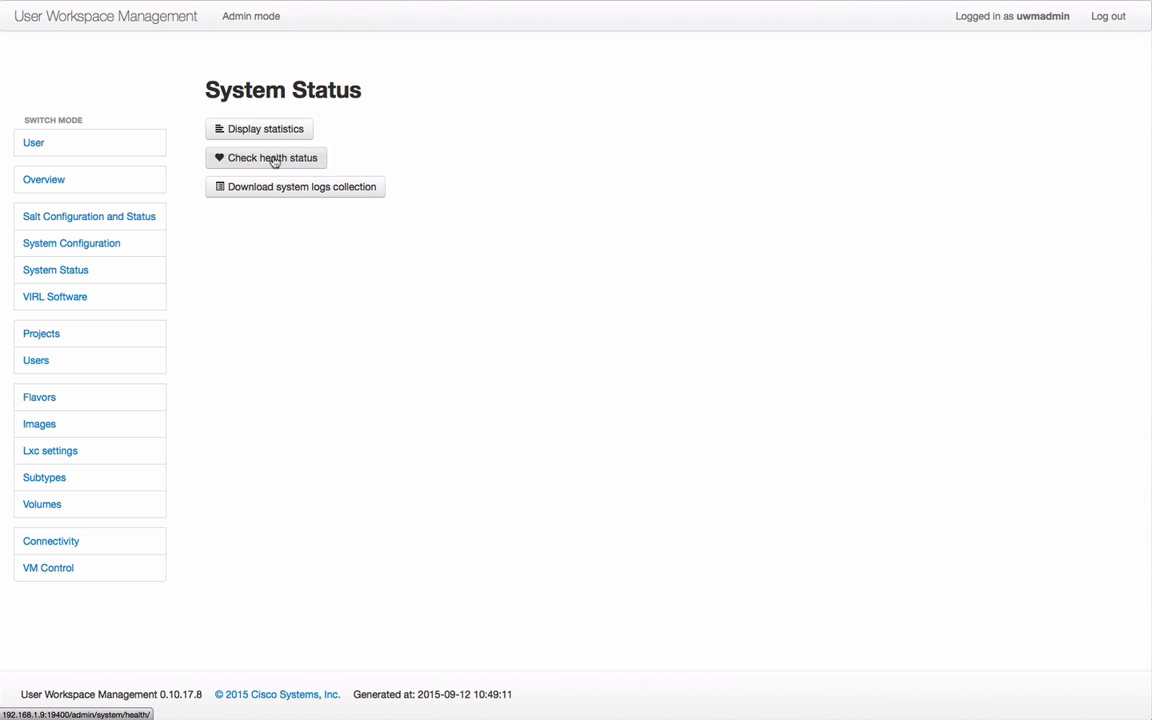
Run a fresh health check and expand NTP details showing europe.pool.ntp.org and its peers.
left_click(264, 156)
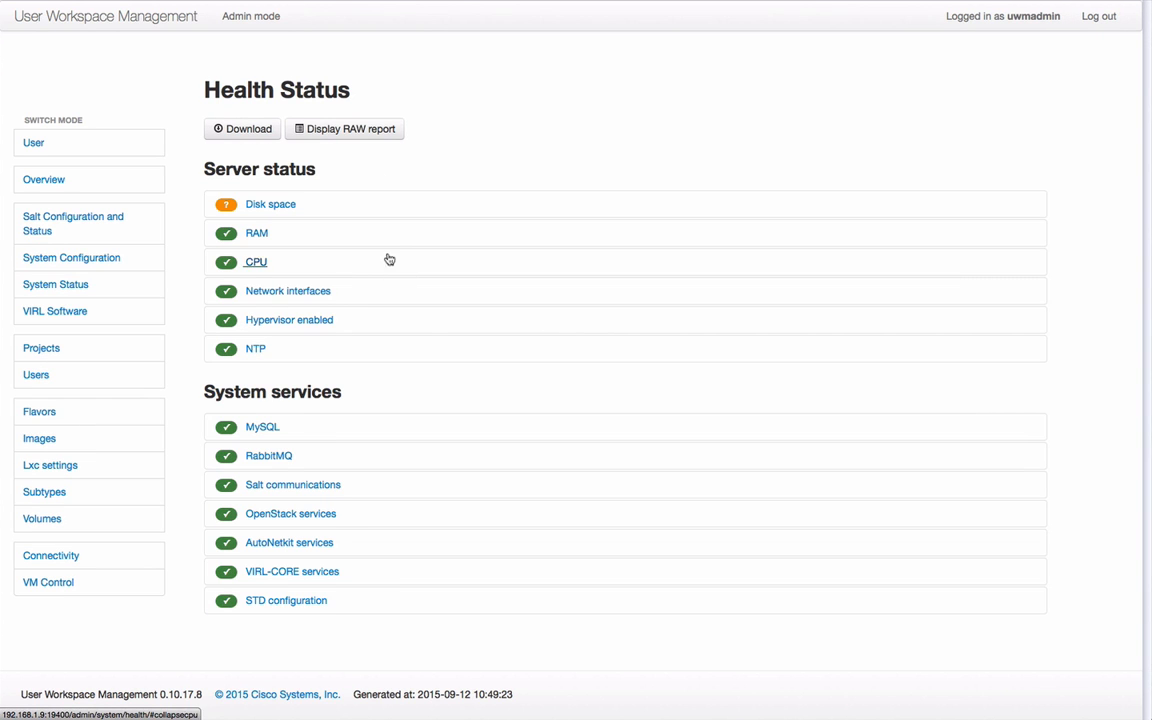
left_click(256, 348)
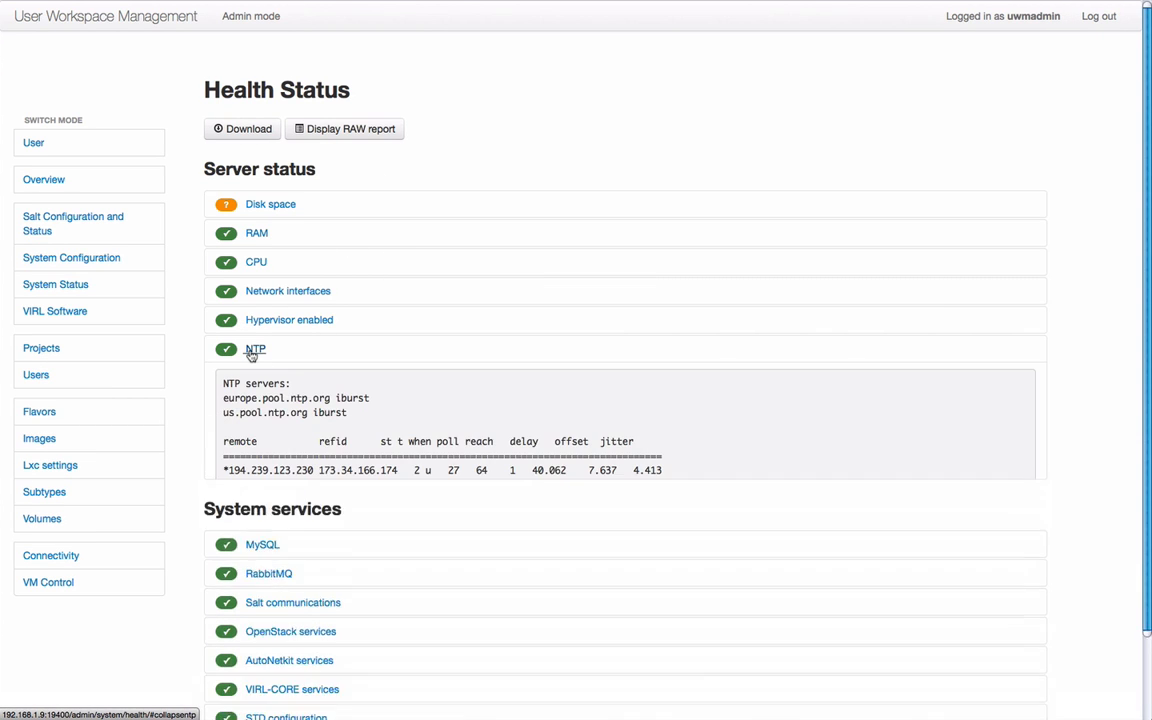
left_click(256, 348)
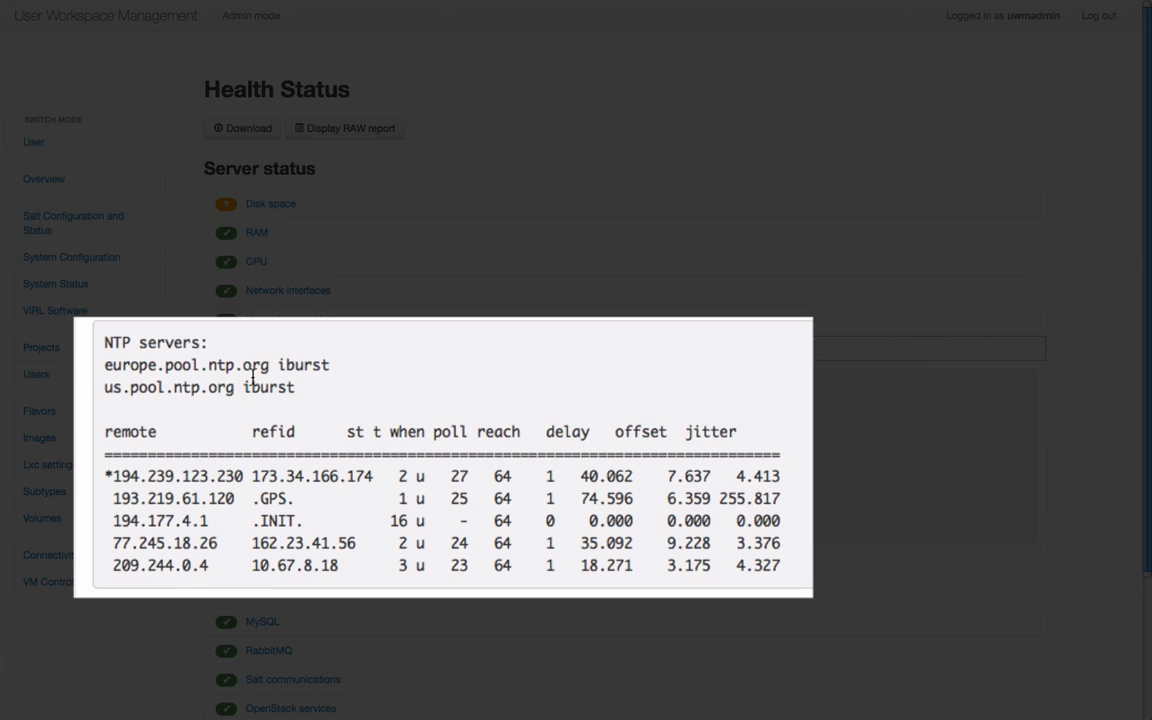
mouse_move(222, 560)
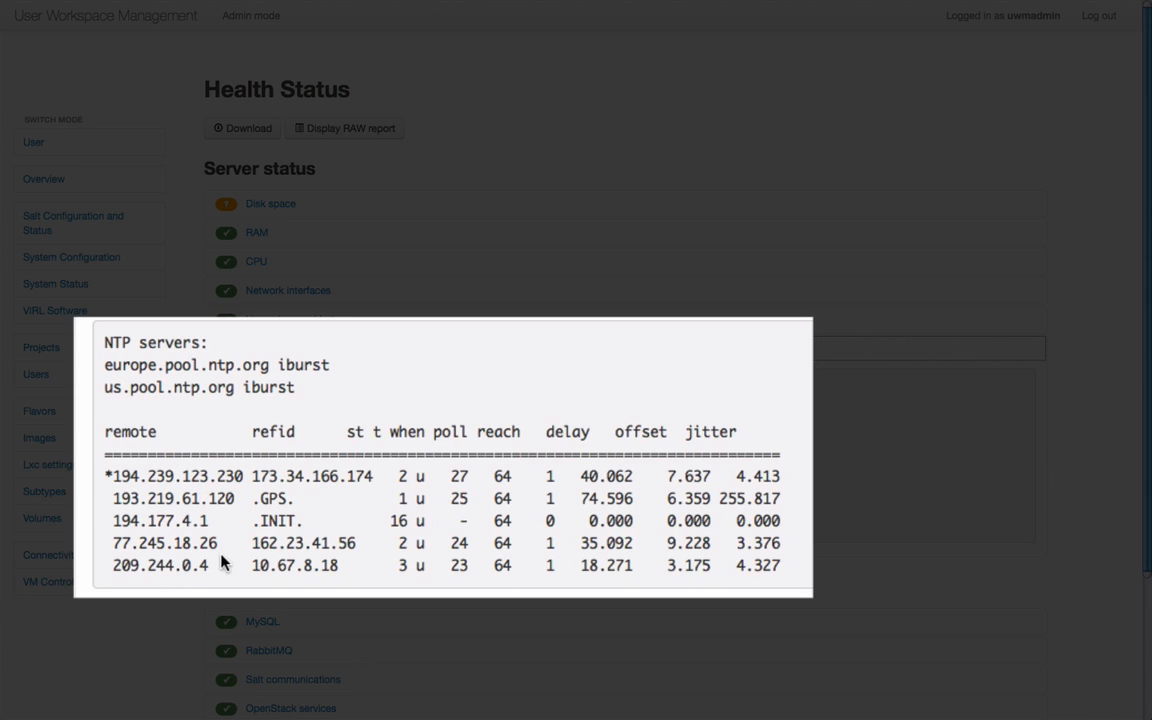
mouse_move(224, 560)
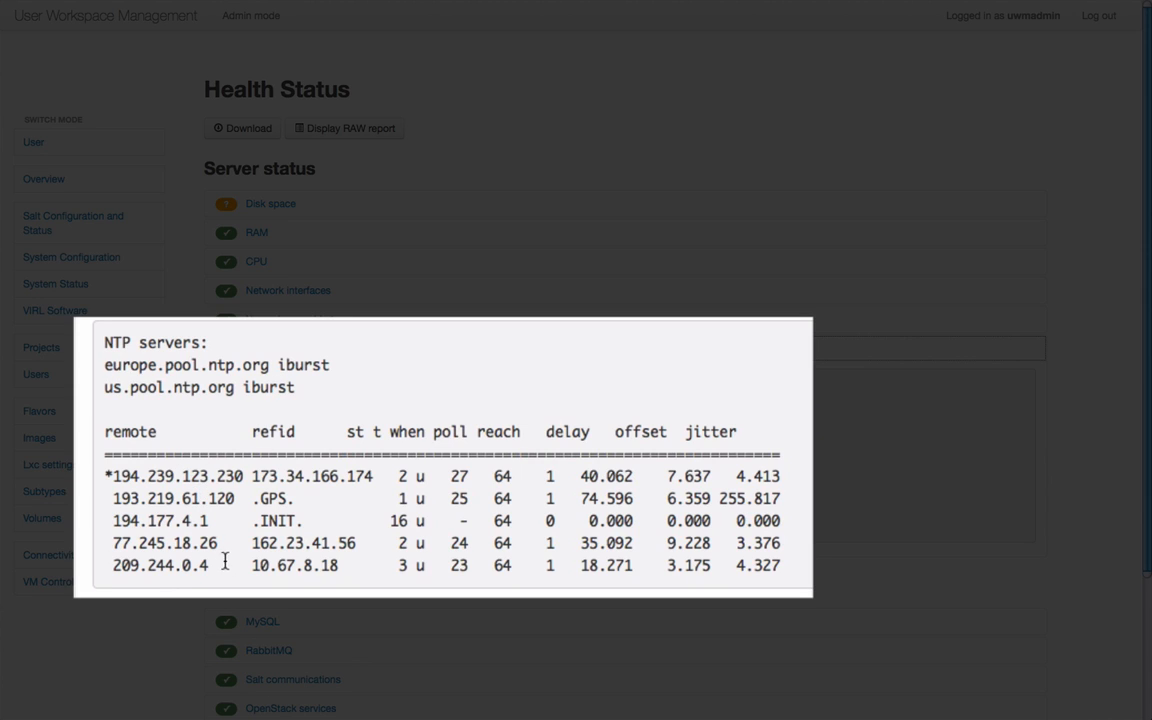